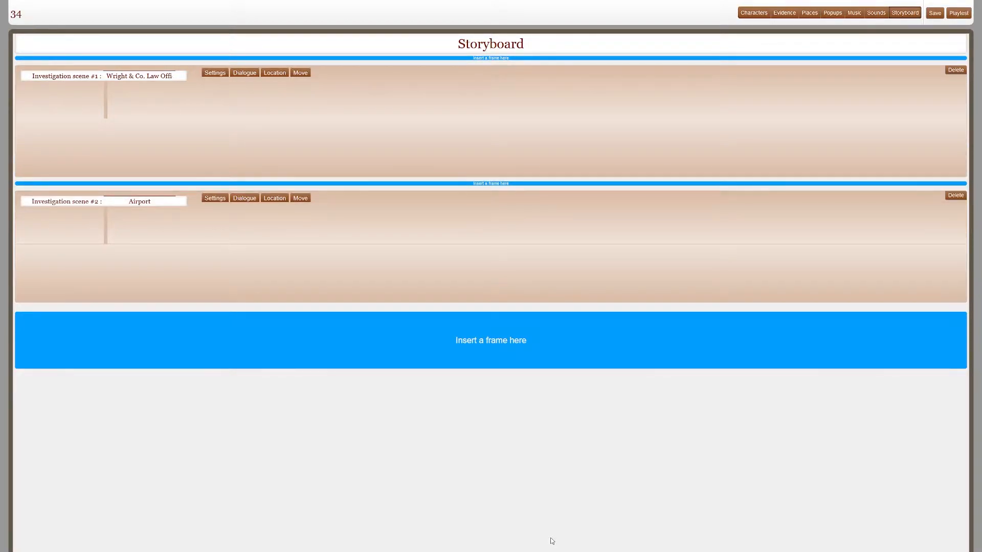
mouse_move(516, 194)
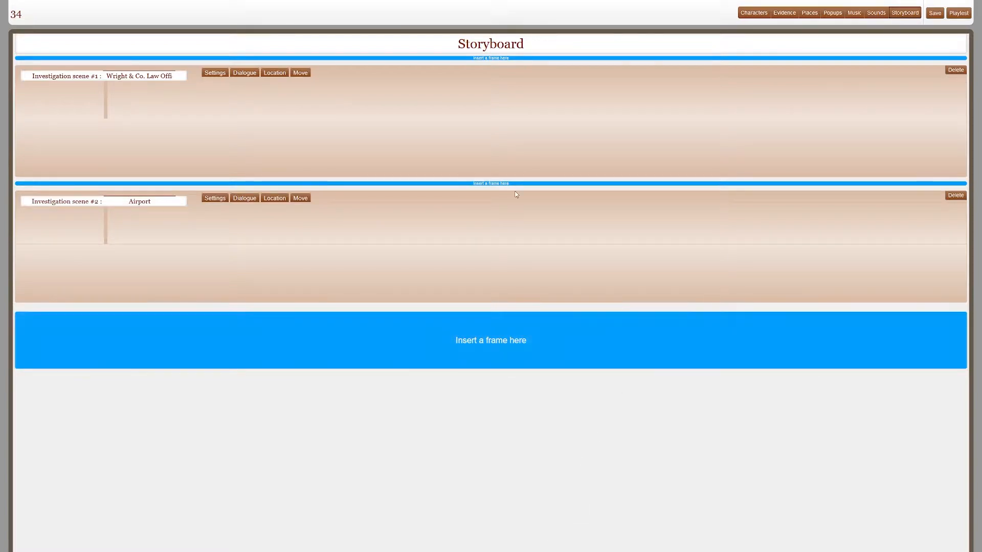
Show Investigation scene #1's dialogue and its Introduction conversation frames, dismissing the examination editor.
click(245, 72)
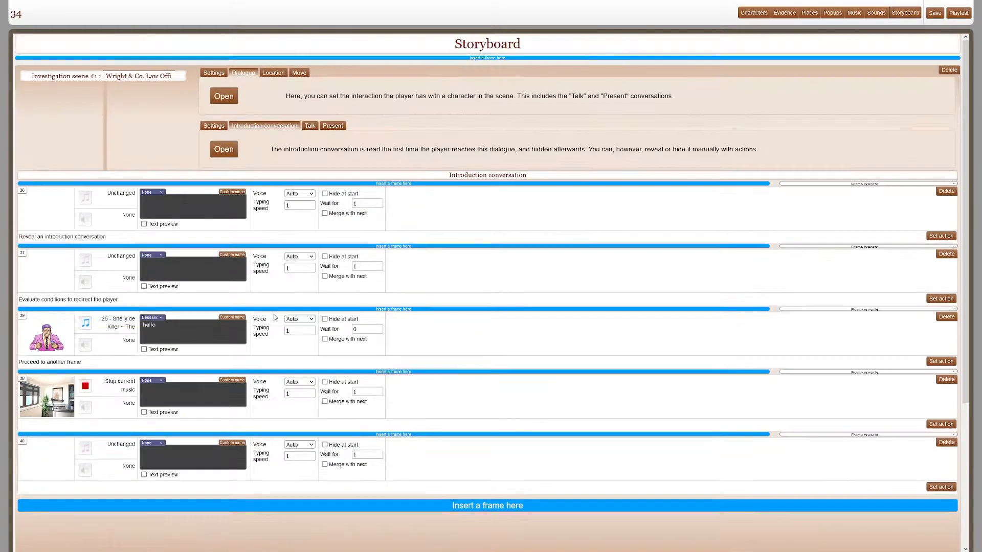
scroll(down, 3)
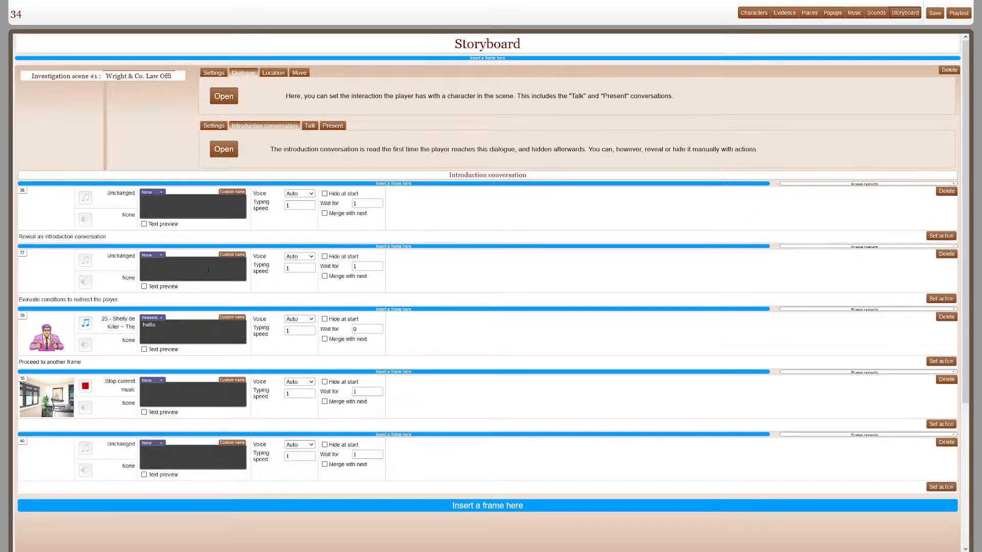
scroll(down, 3)
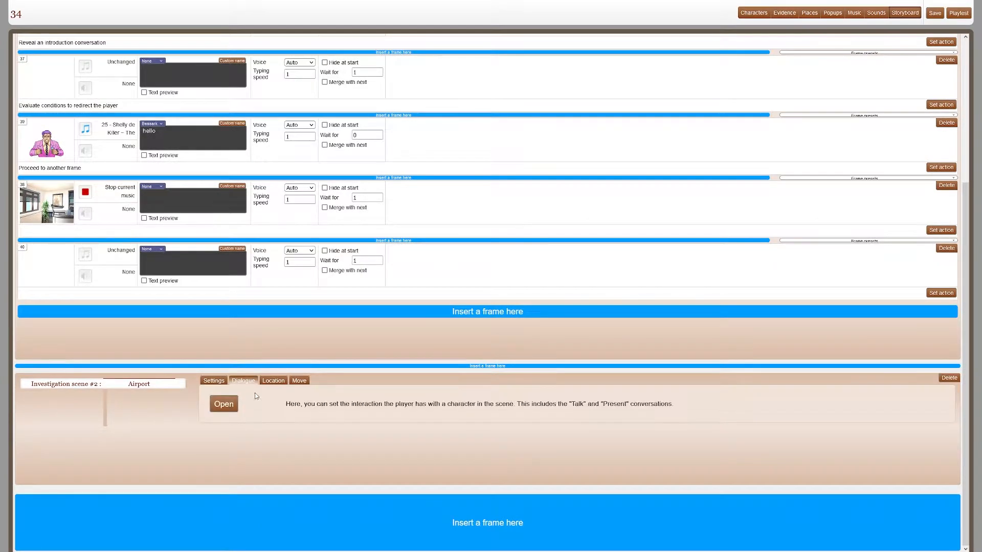
click(273, 381)
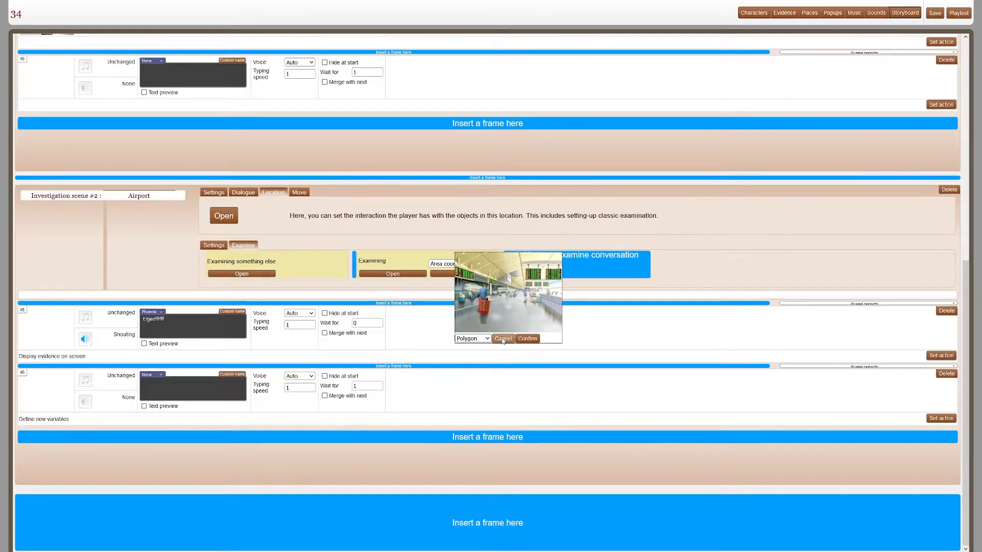
click(504, 339)
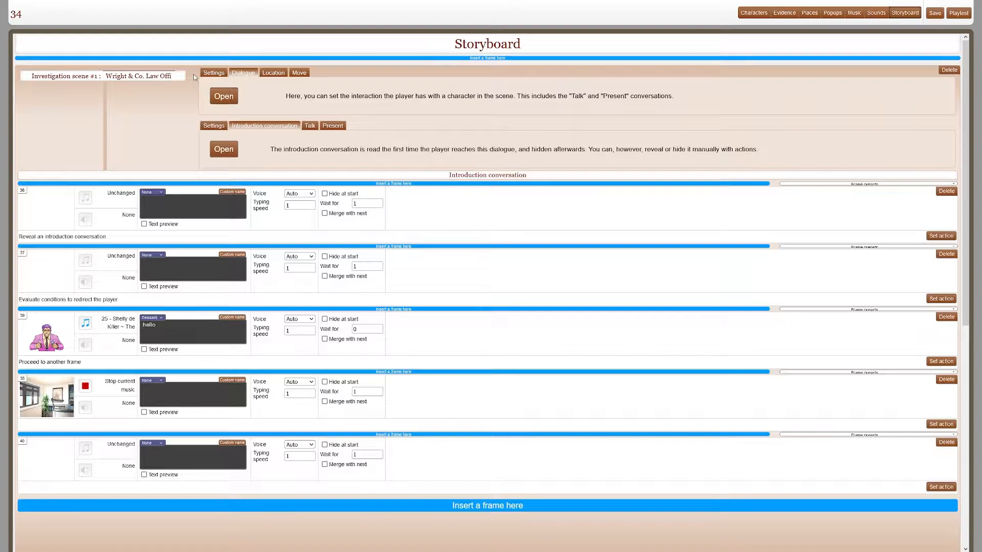
mouse_move(235, 478)
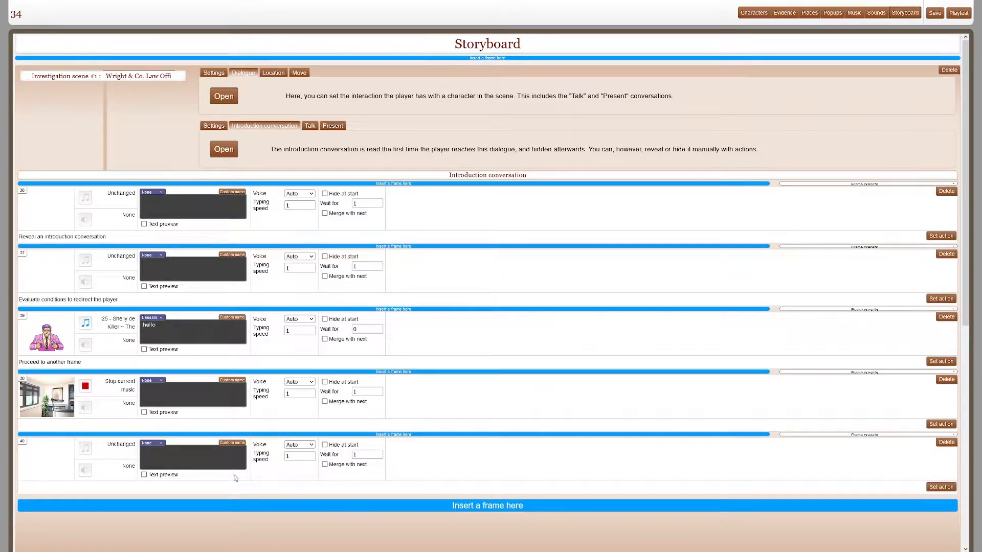
mouse_move(104, 295)
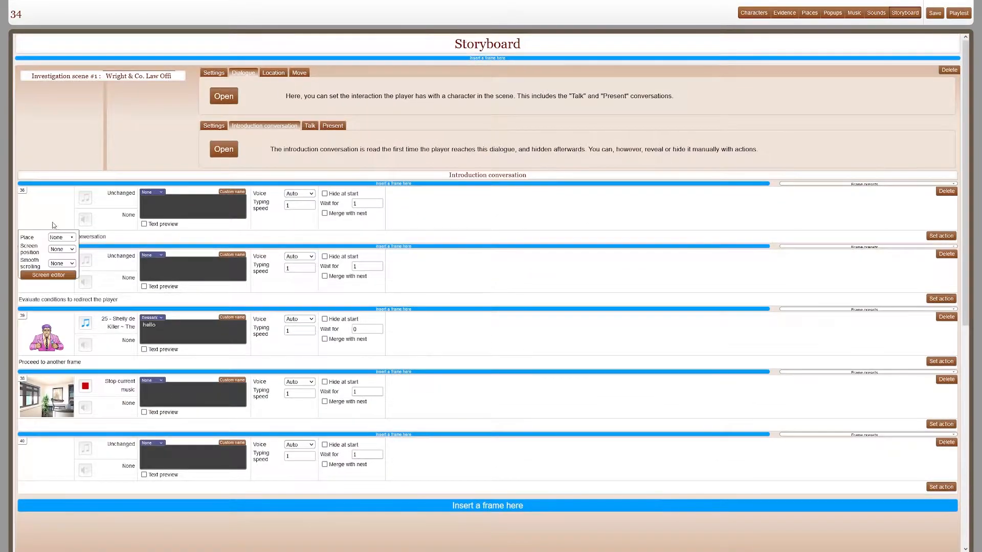
mouse_move(58, 255)
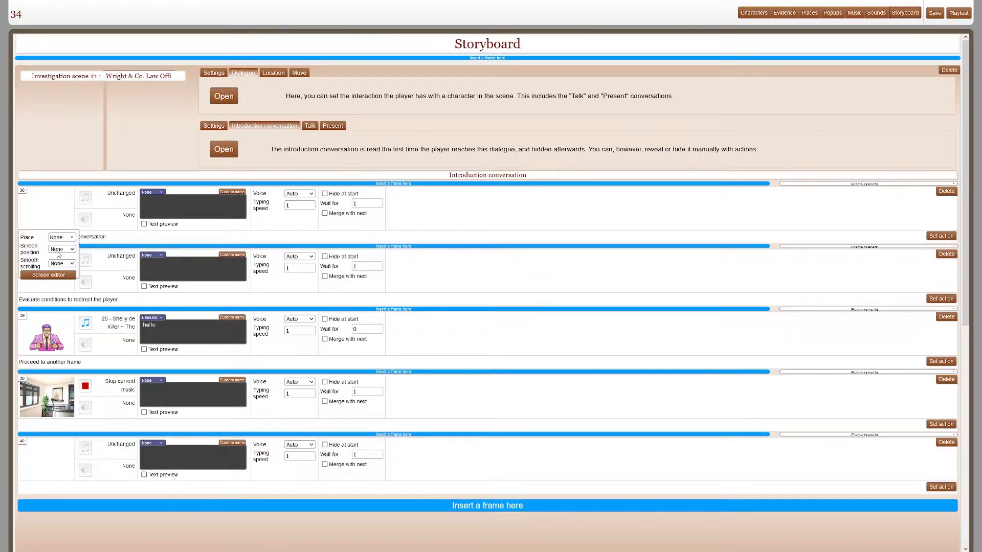
scroll(down, 3)
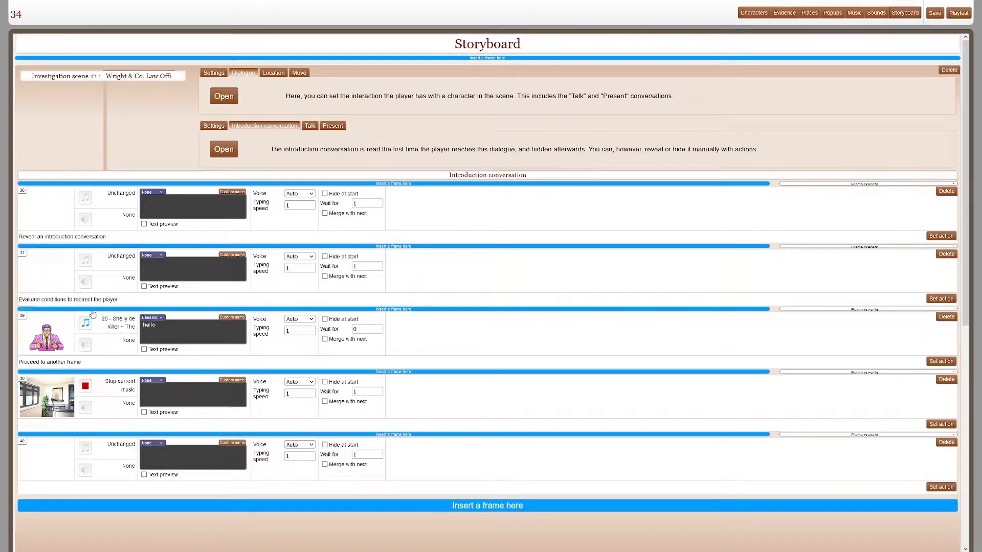
click(941, 298)
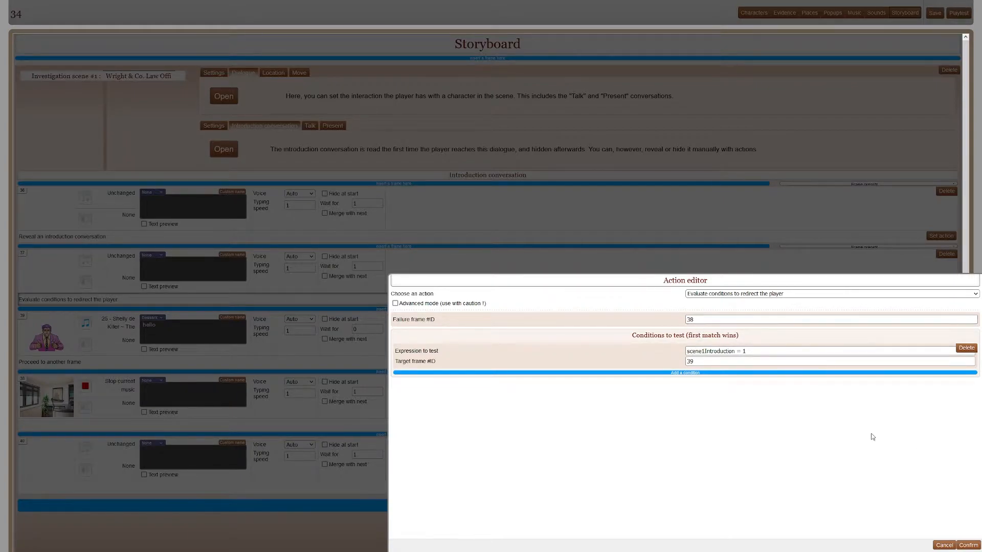
click(968, 544)
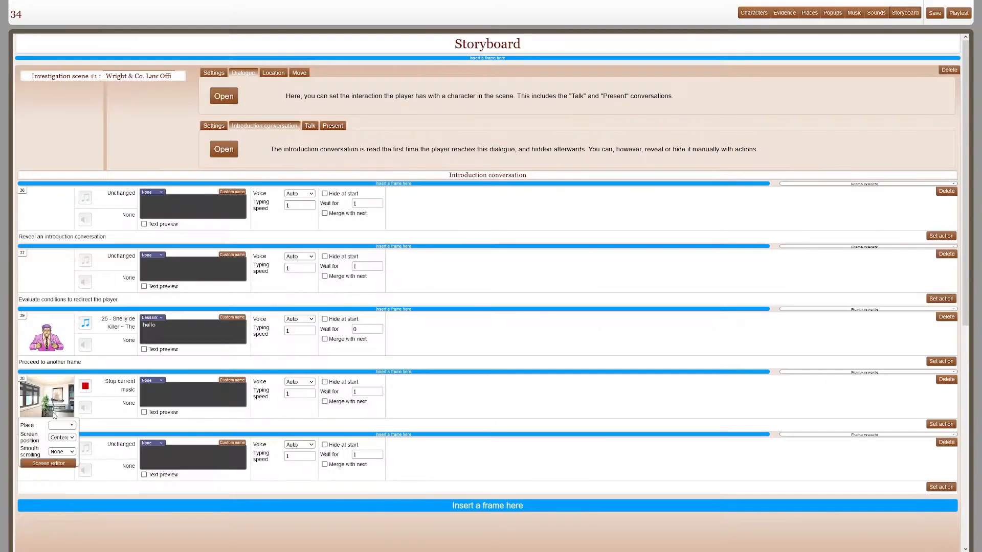
scroll(down, 3)
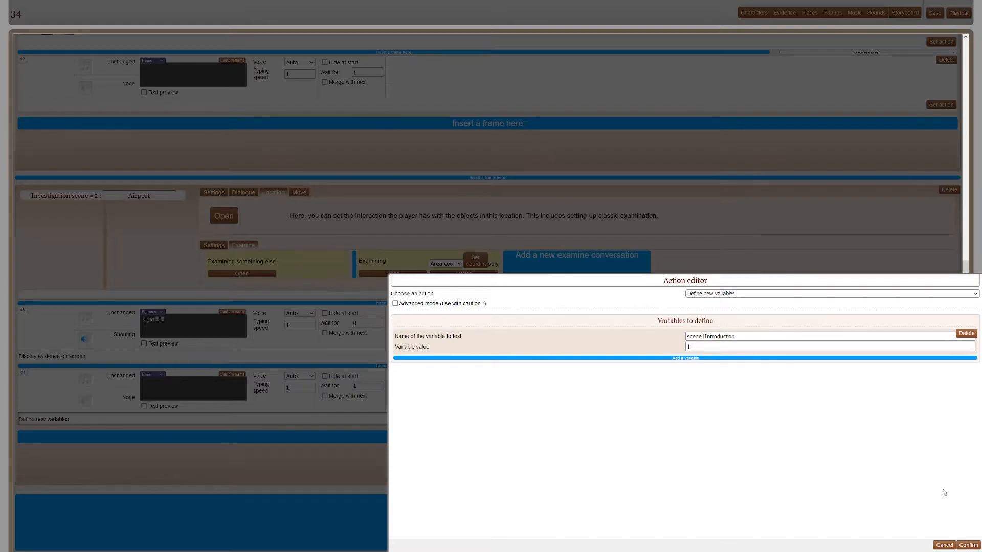
click(969, 545)
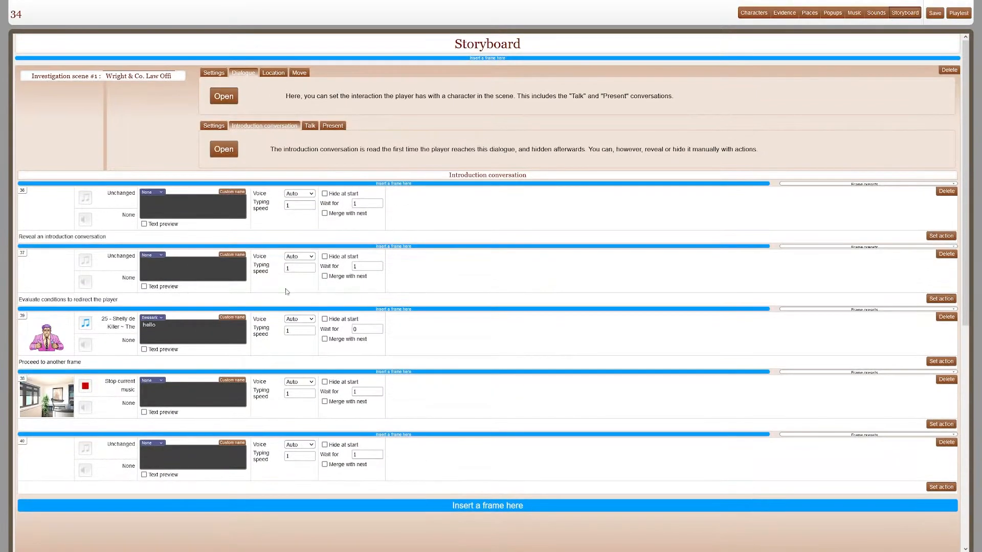
click(941, 297)
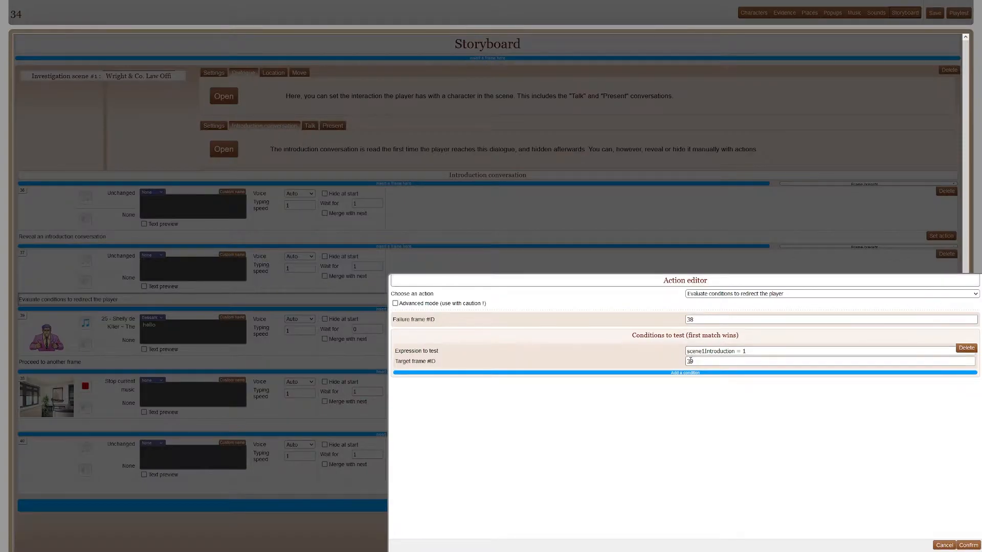
click(969, 545)
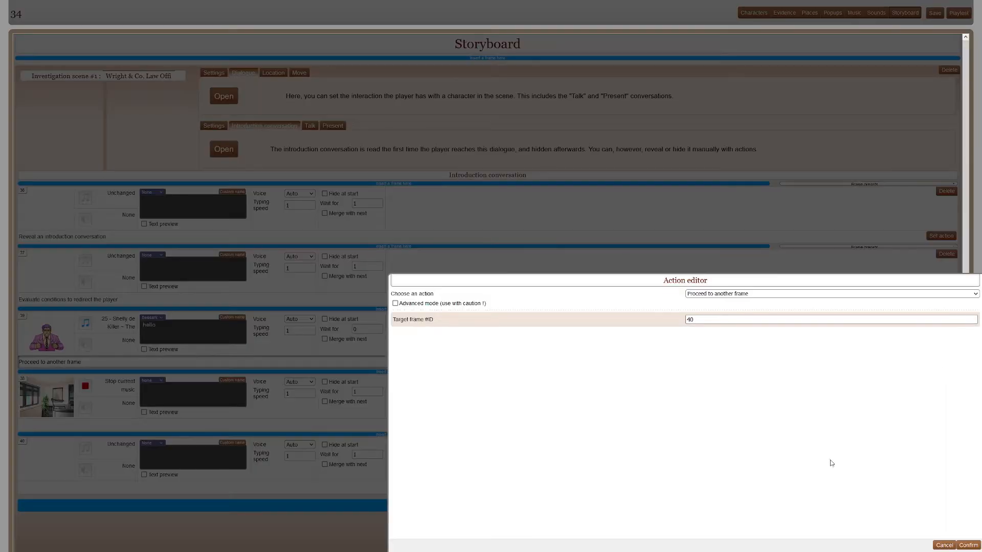
click(969, 544)
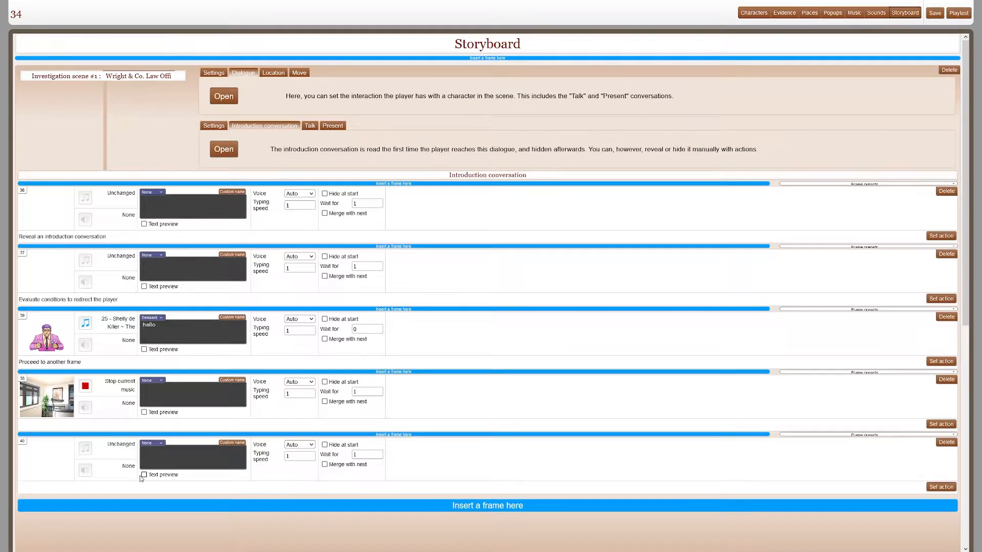
Give new frame 47 a Proceed to another frame action and check the condition frame's variable name.
scroll(down, 3)
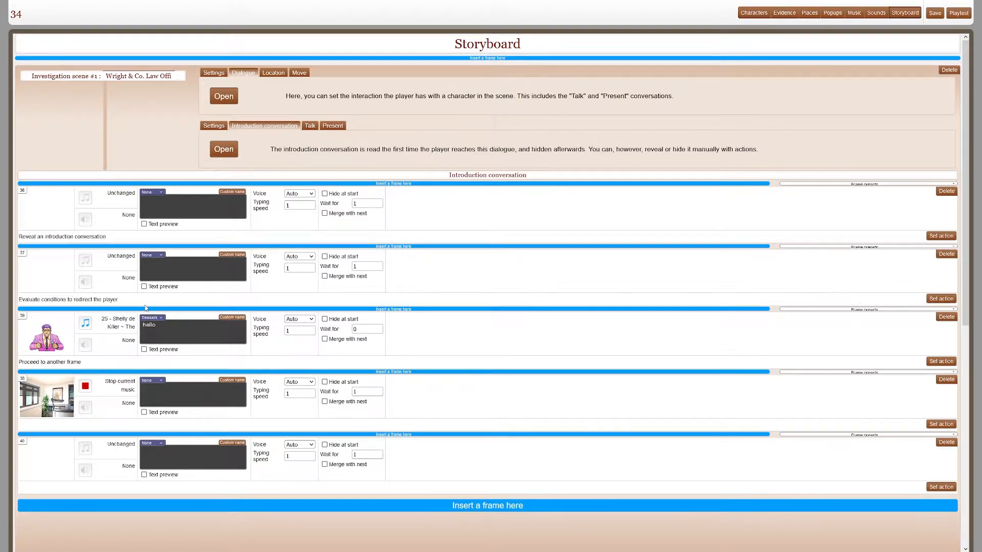
mouse_move(254, 254)
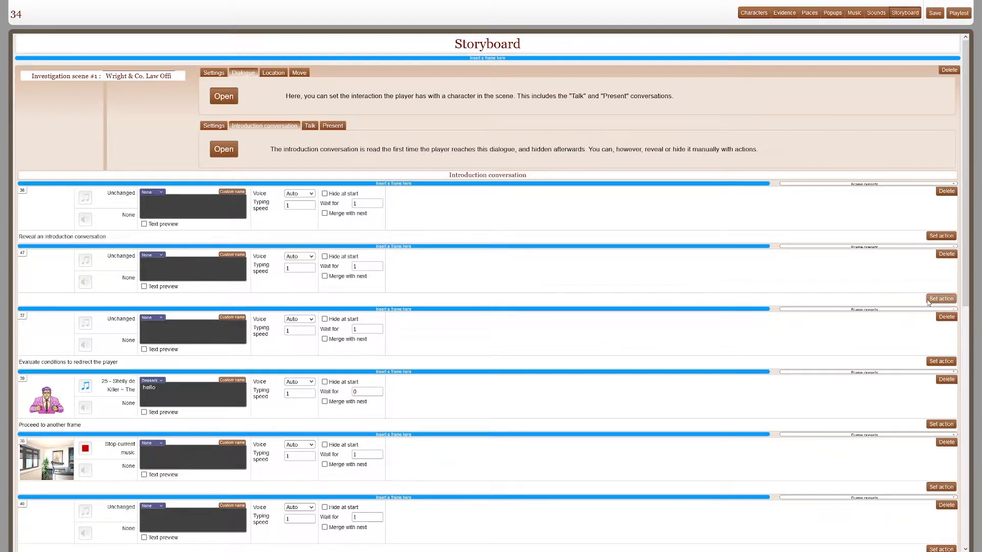
click(941, 298)
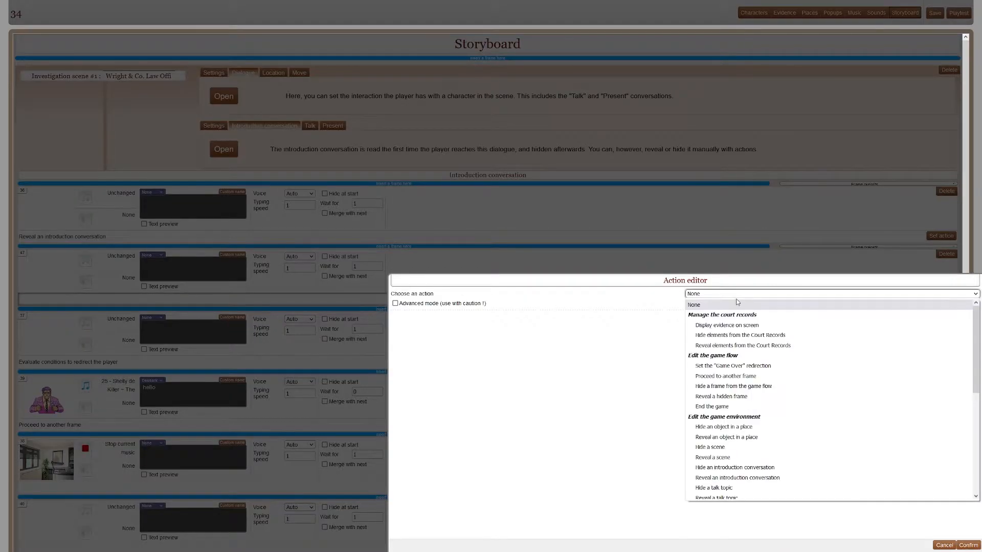
click(725, 376)
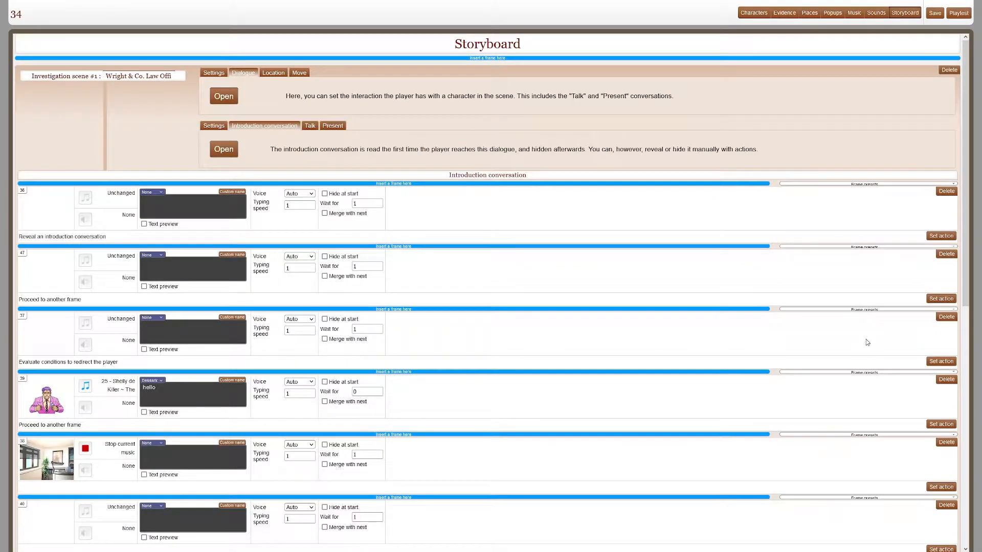
click(941, 369)
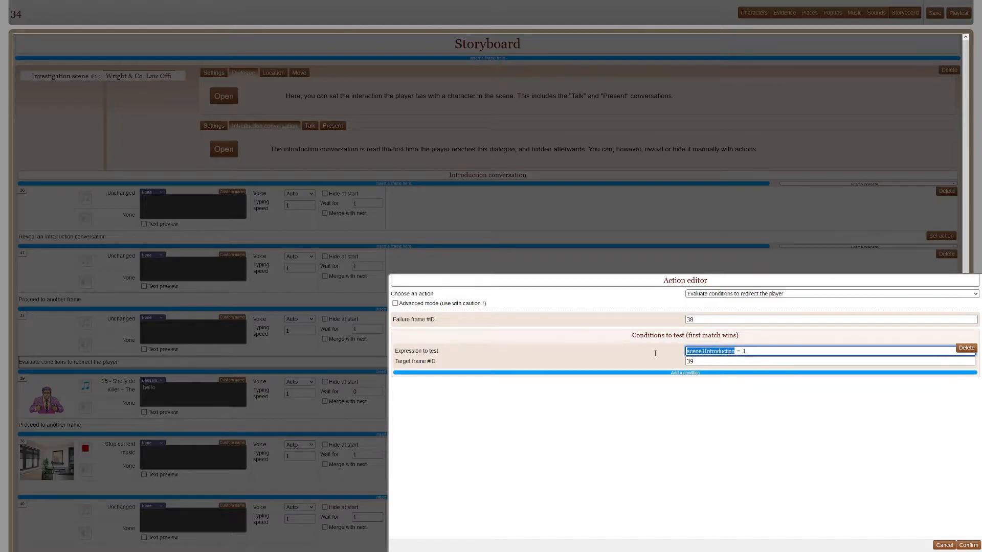
click(968, 544)
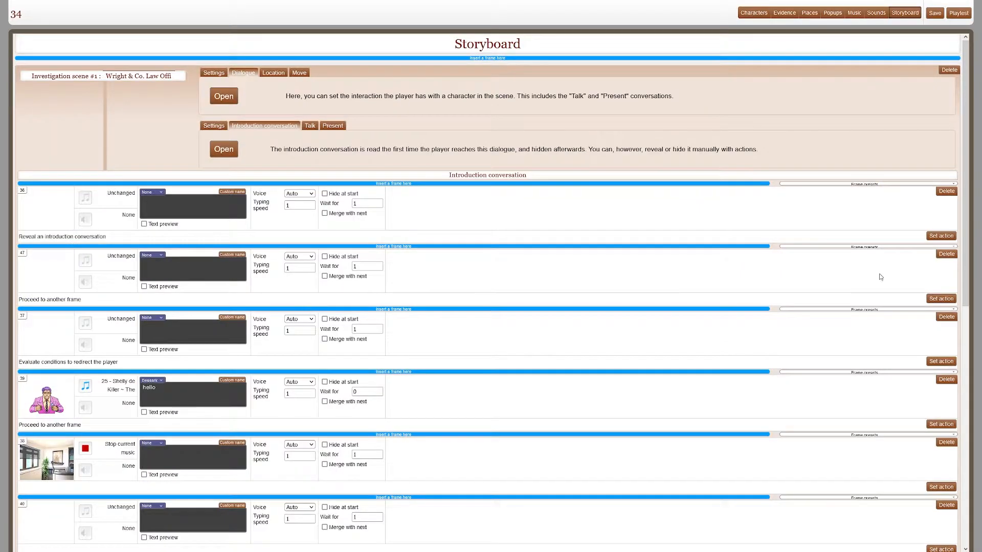
Make frame 47's jump target load from the runtime expression scene1Introduction in advanced mode.
click(941, 299)
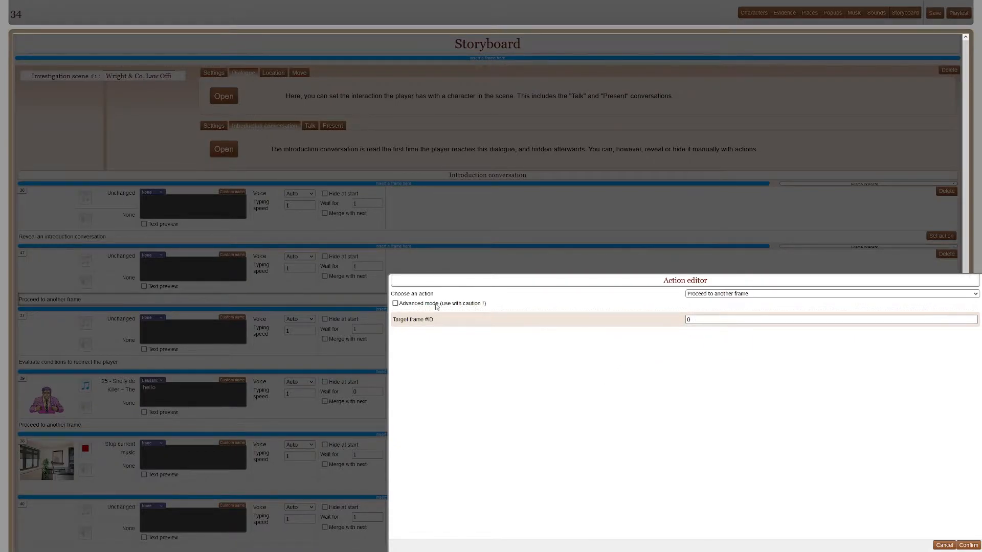
click(395, 302)
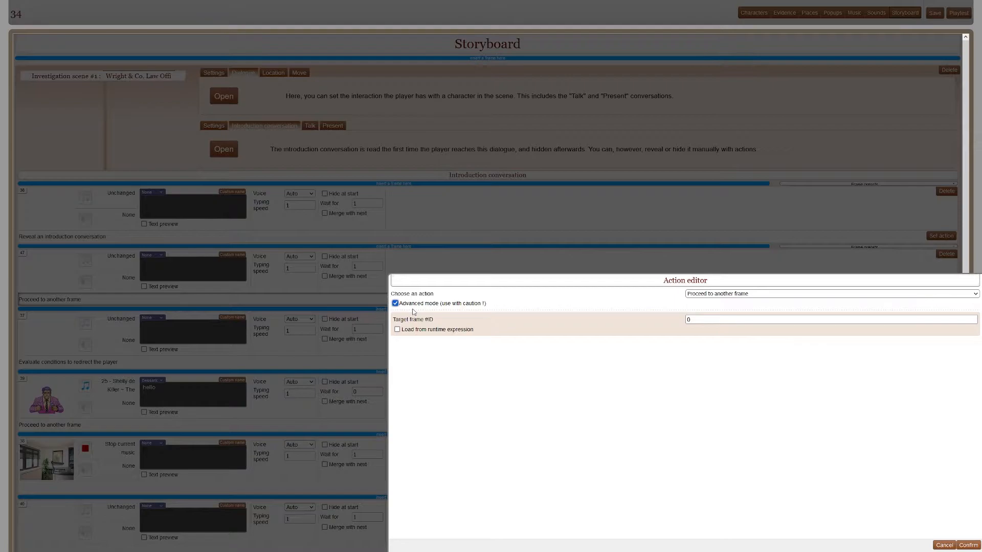
click(397, 329)
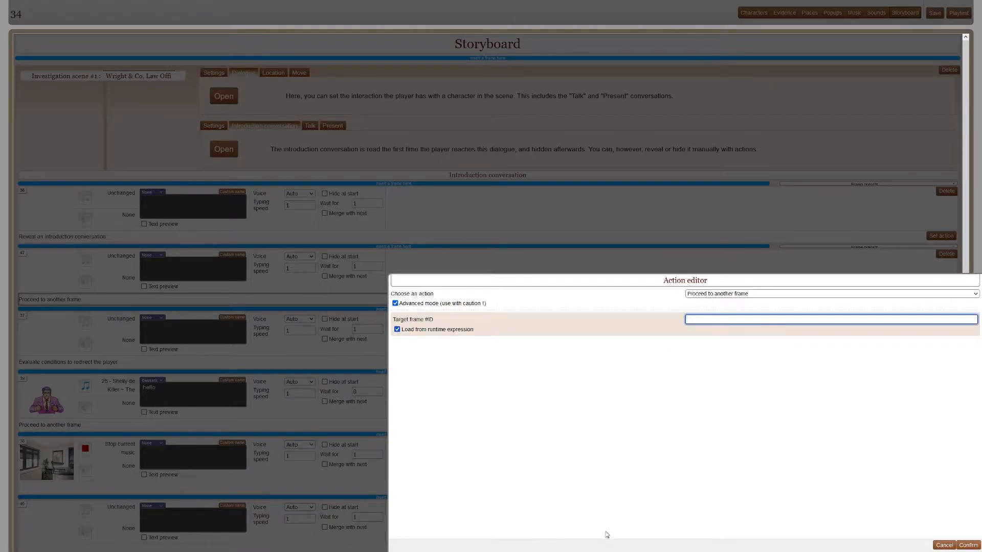
text(scene1Introduction)
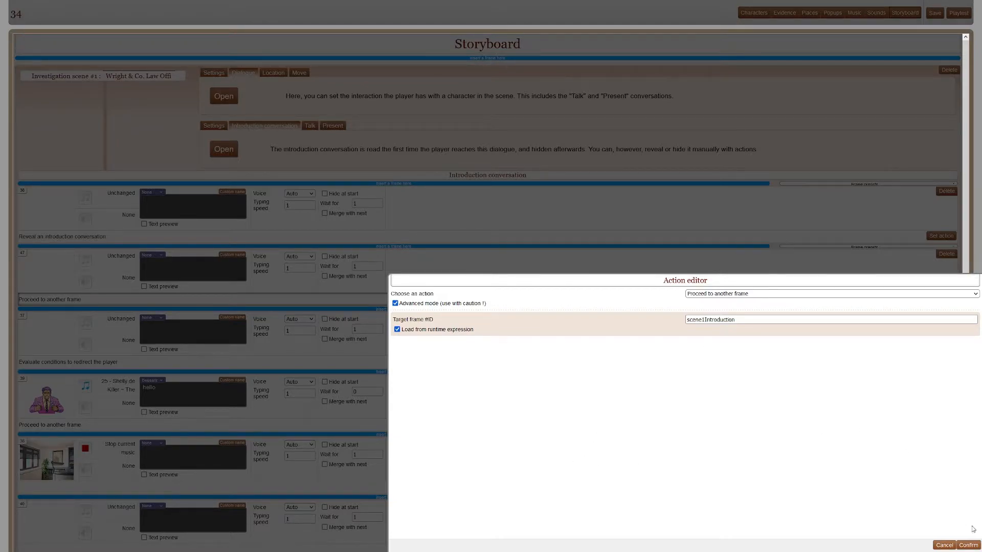
Confirm the redirect and make frame 48 define scene1Introduction with value 38.
click(968, 545)
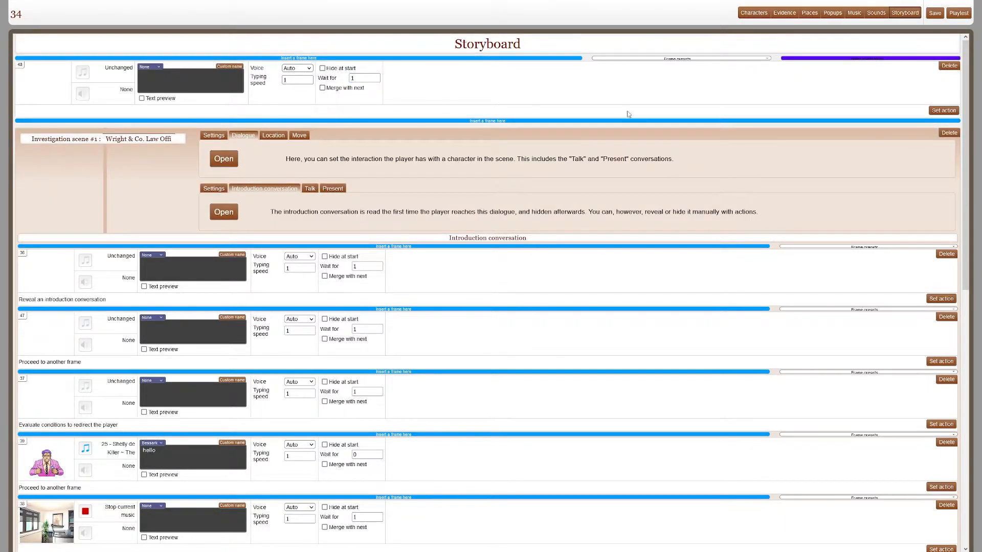
click(941, 299)
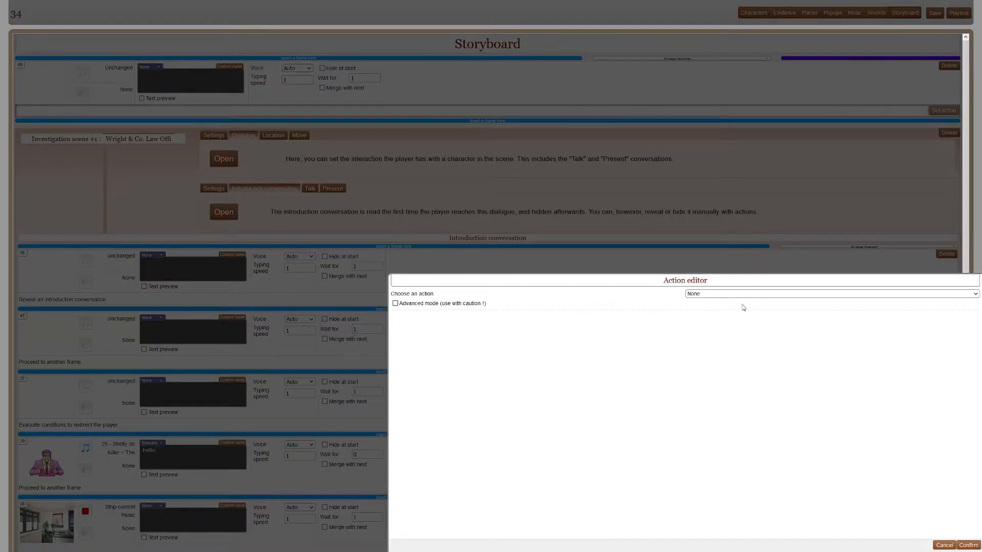
click(829, 294)
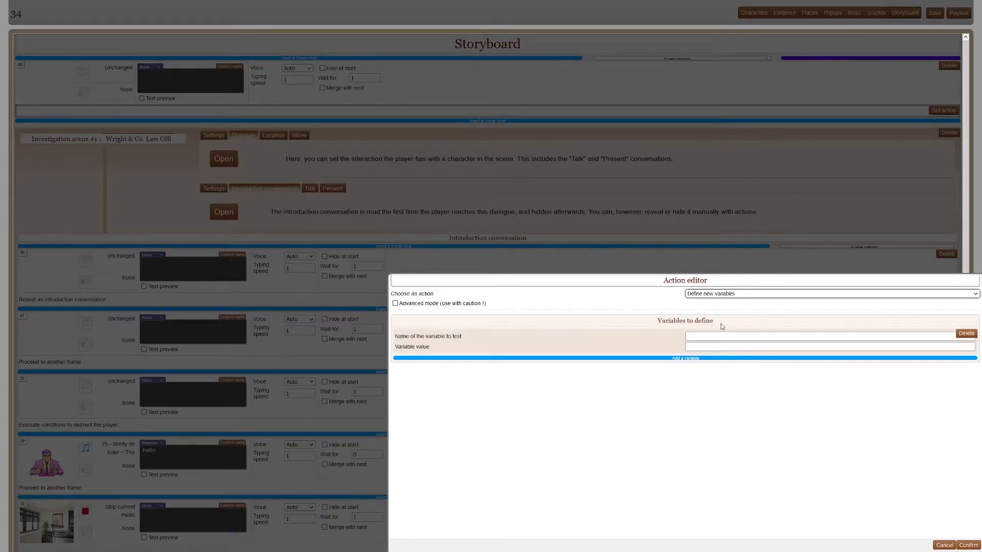
text(scene1Introduction)
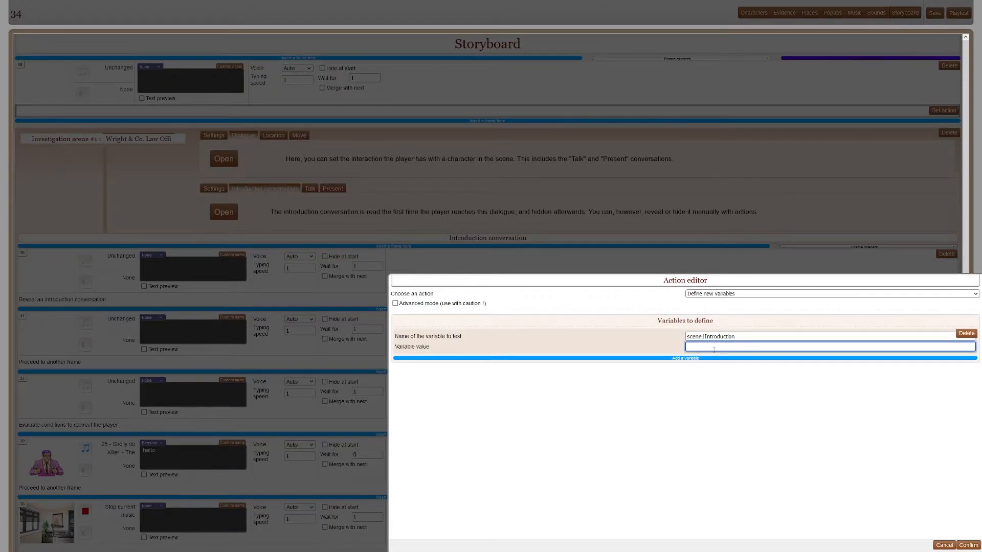
text(38)
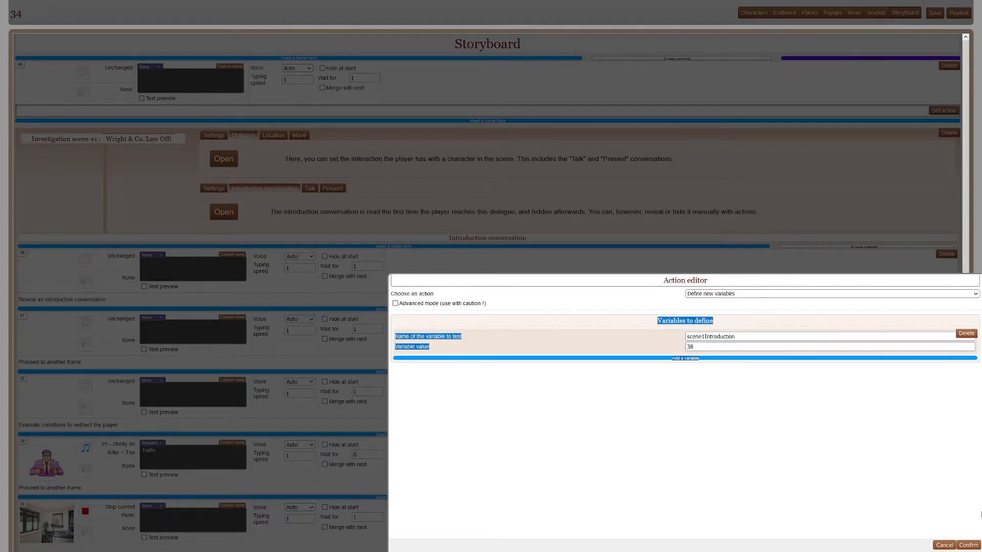
click(968, 545)
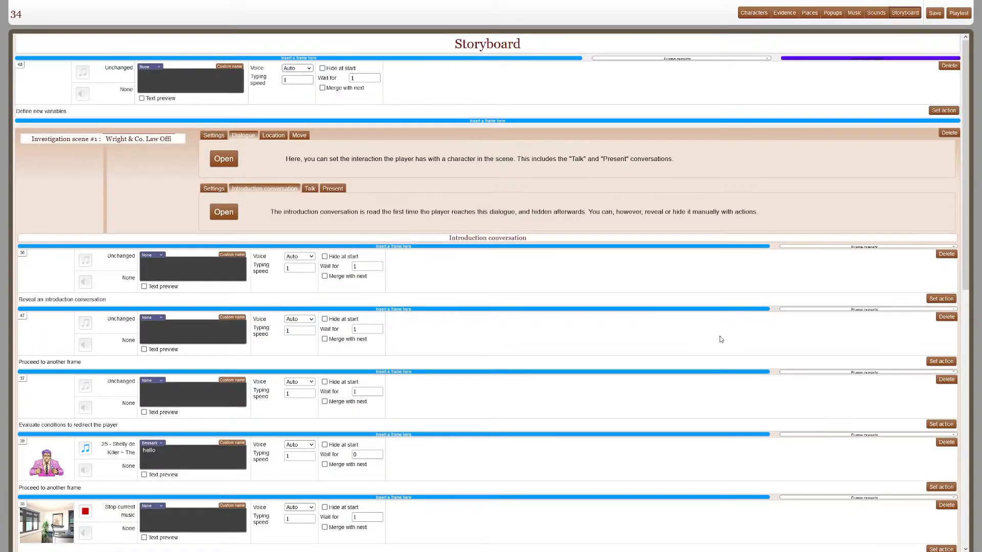
Change the airport frame's variable value to 39 and confirm the scene1Introduction jump, leaving the condition check unused.
click(941, 424)
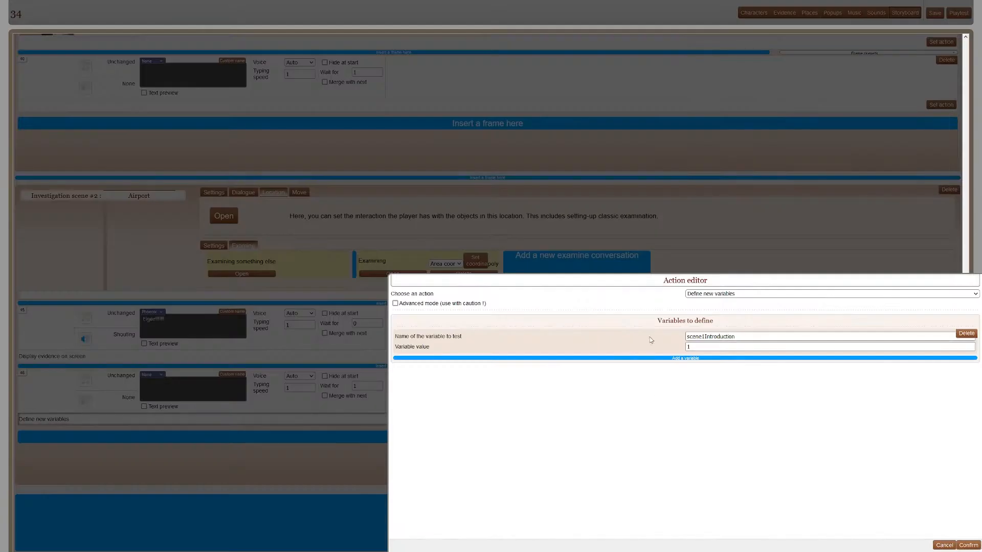
click(826, 346)
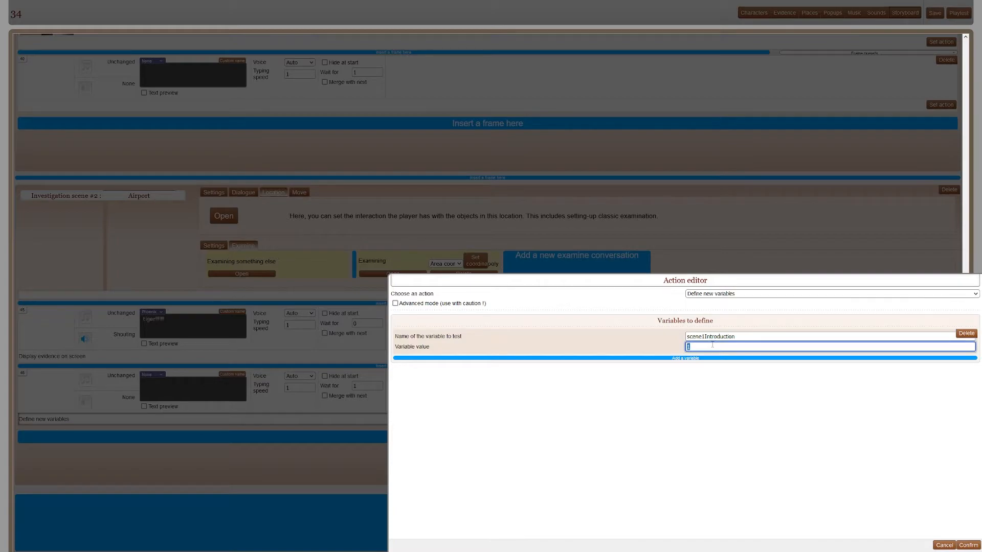
text(39)
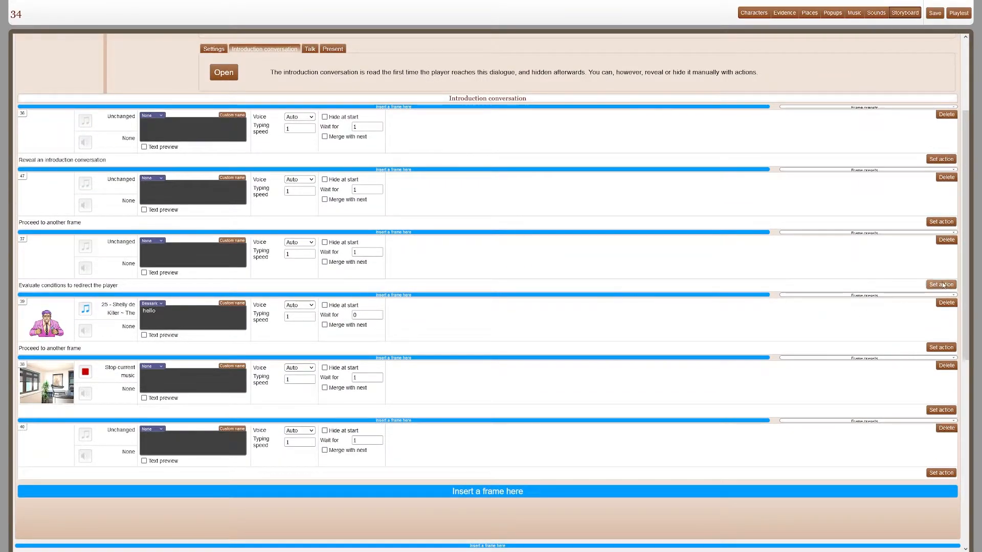
click(941, 284)
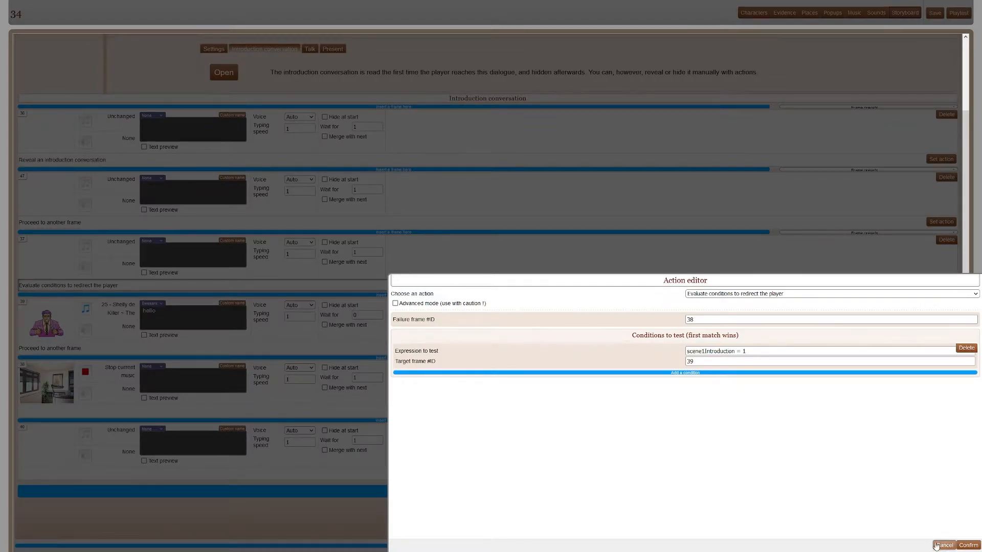
click(945, 545)
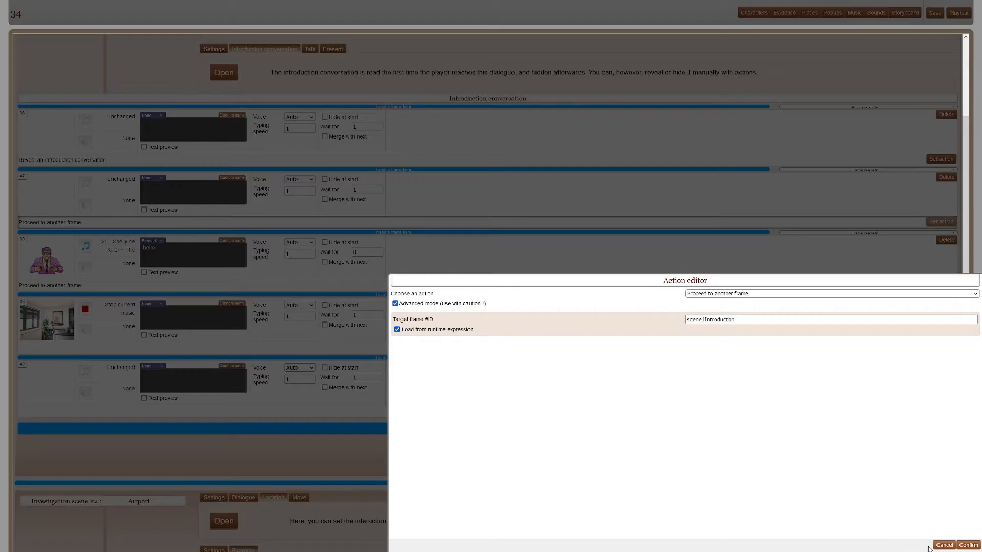
click(968, 545)
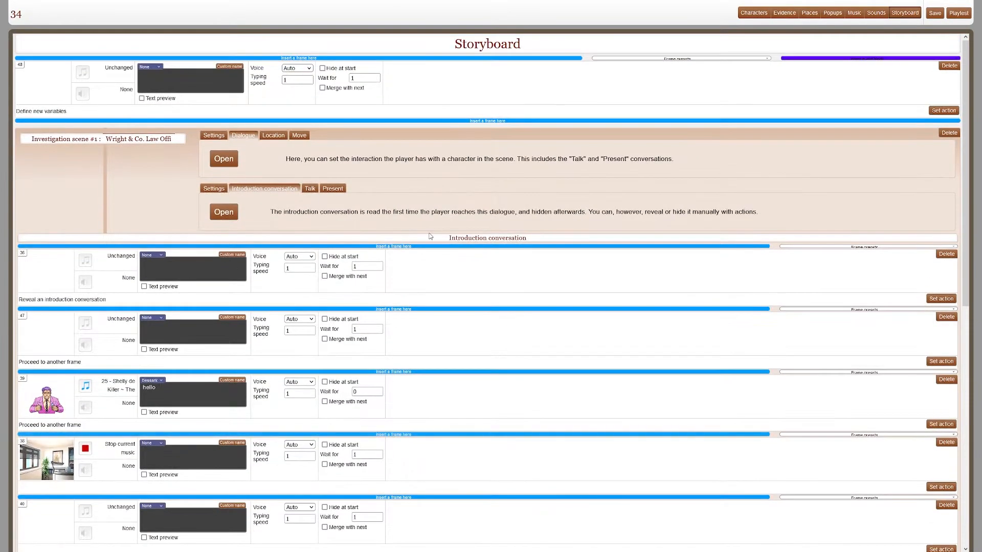
Playtest the case through the opening dialogue and switch between the editor and the game.
click(754, 12)
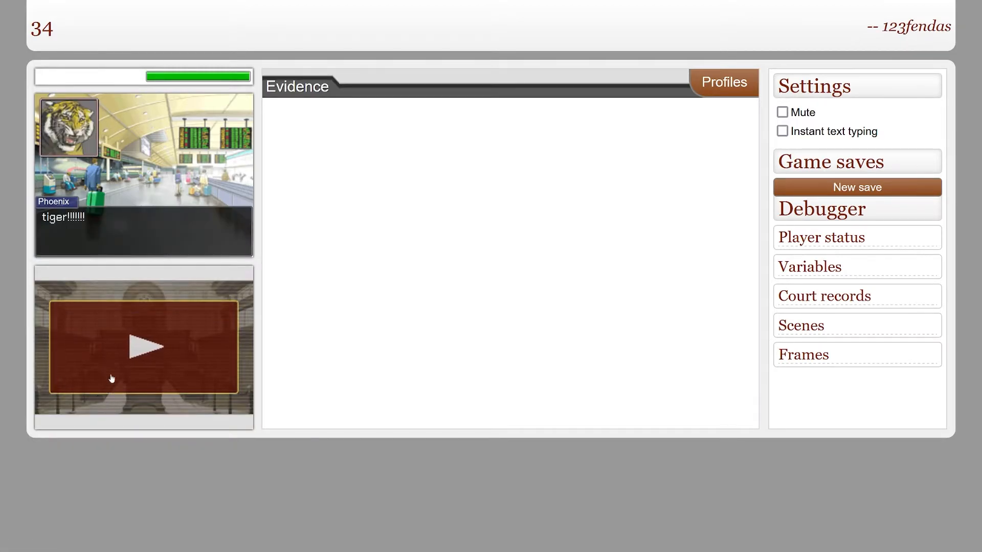
click(143, 346)
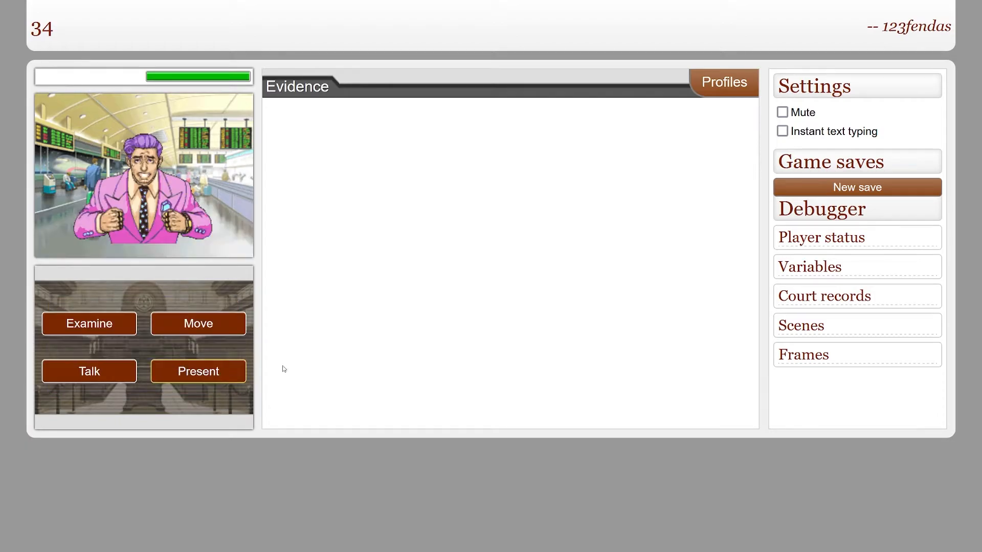
click(824, 26)
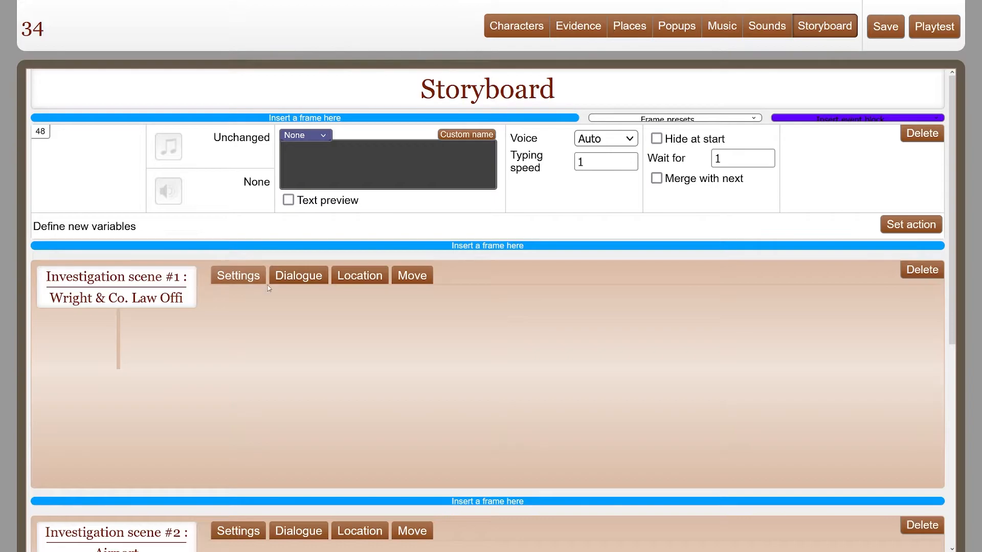
click(298, 275)
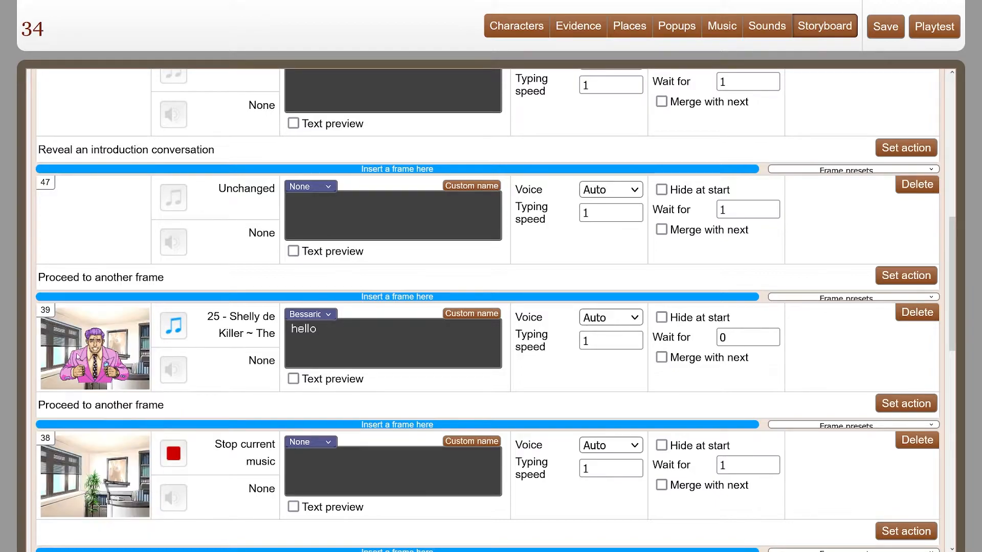
click(934, 27)
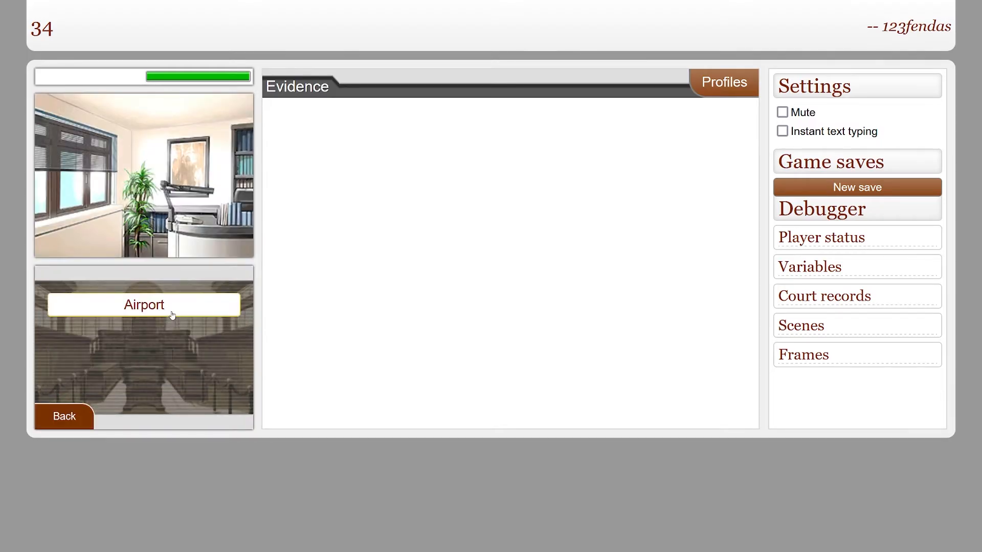
Move to the office, hear Bessarion's hello, revisit and find it replays, then return to editing.
click(143, 305)
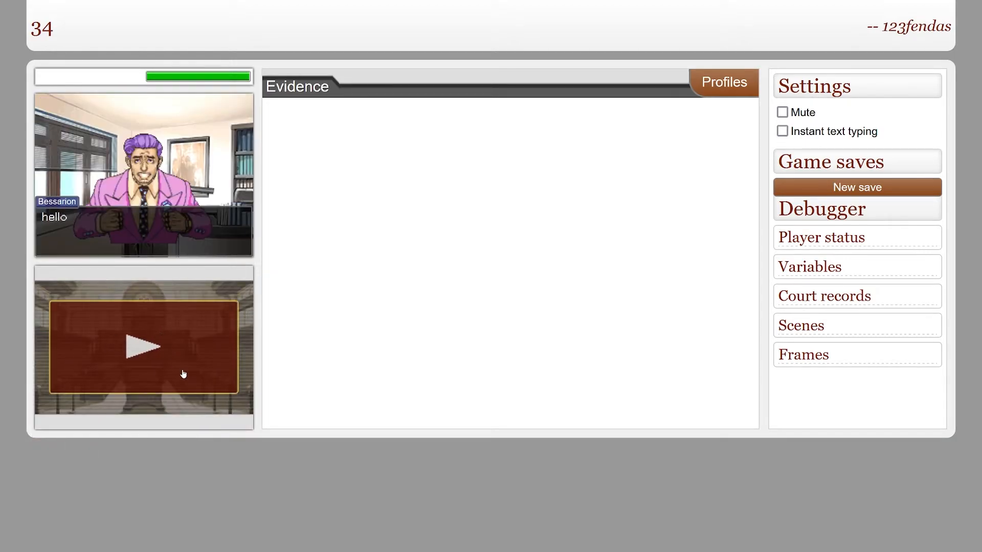
click(143, 347)
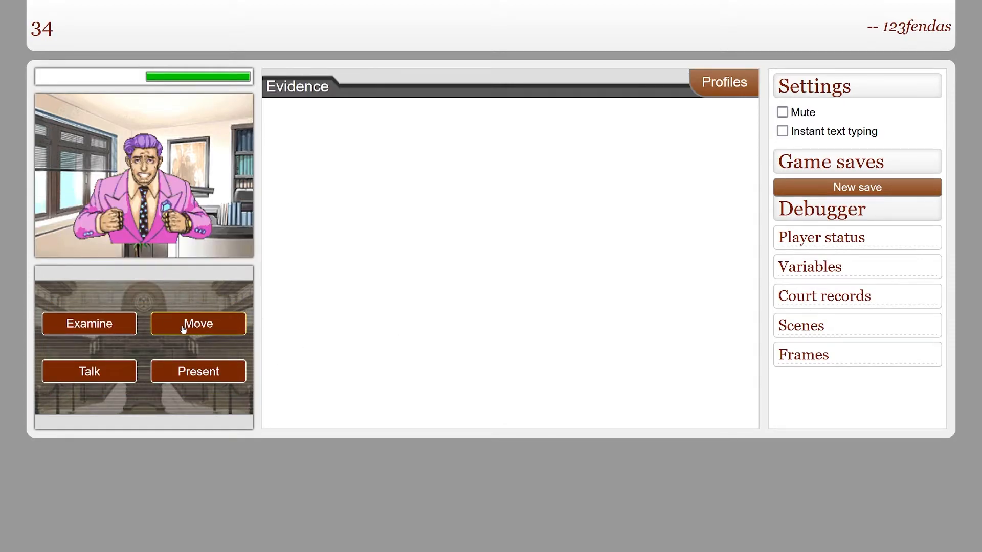
click(89, 370)
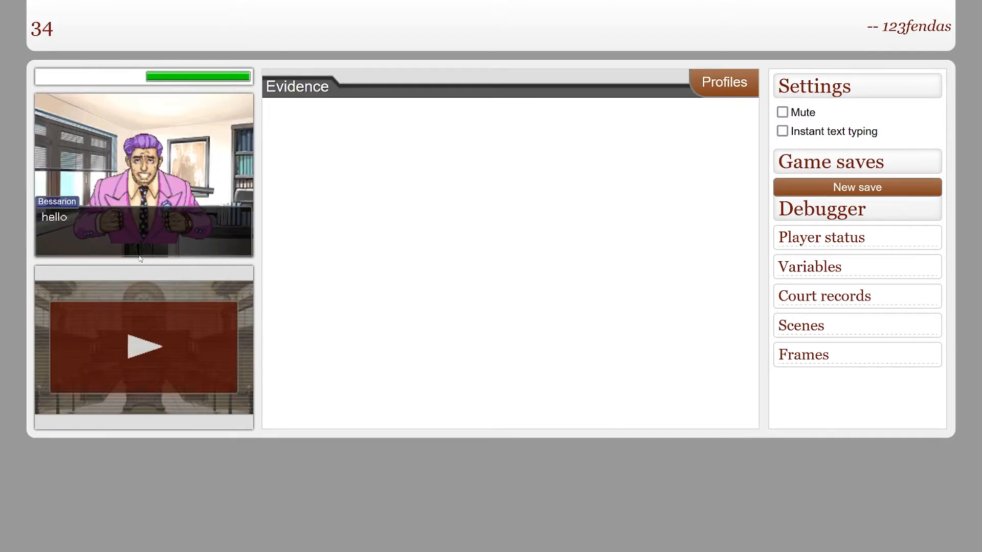
click(143, 347)
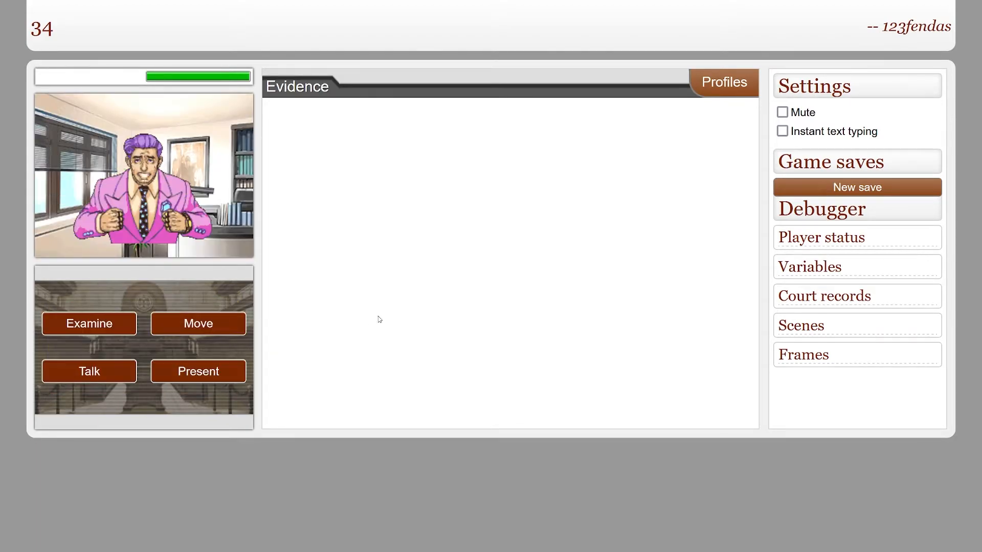
click(825, 25)
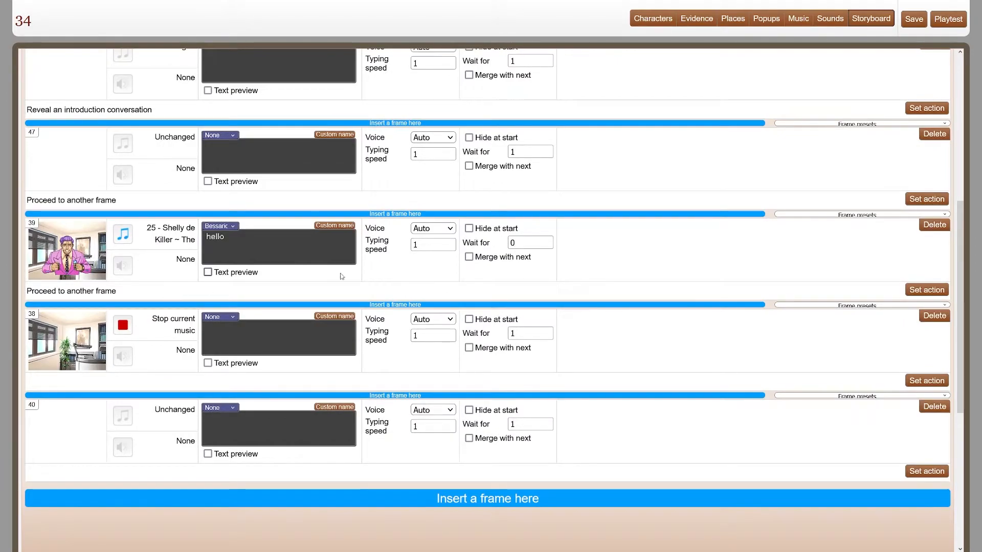
Set hello frame 39's action to None and add a frame after it that defines new variables.
click(927, 289)
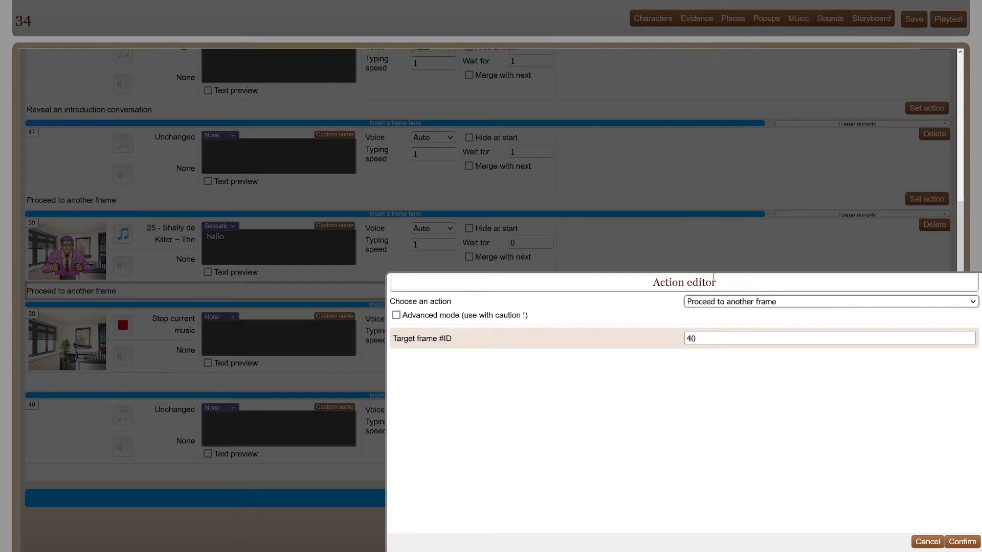
click(829, 301)
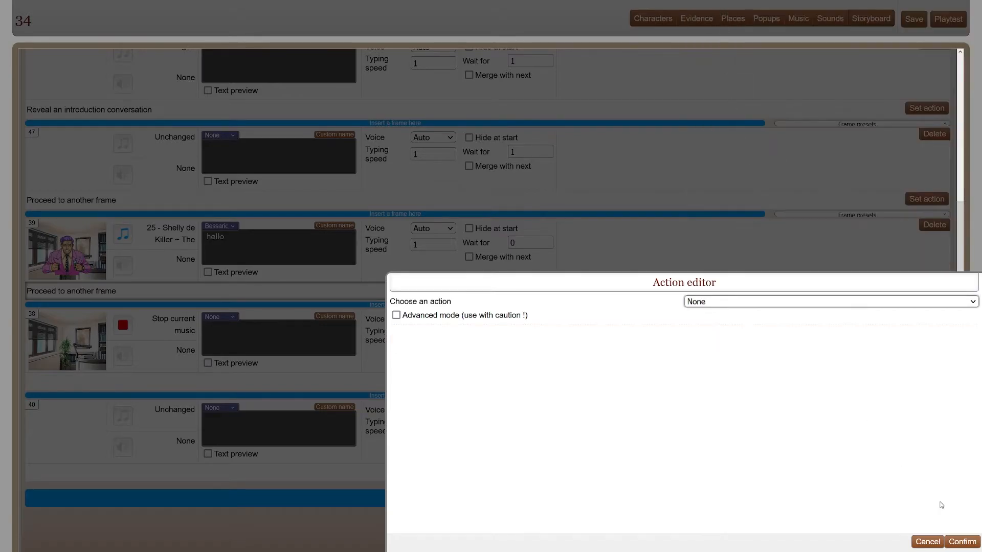
click(927, 543)
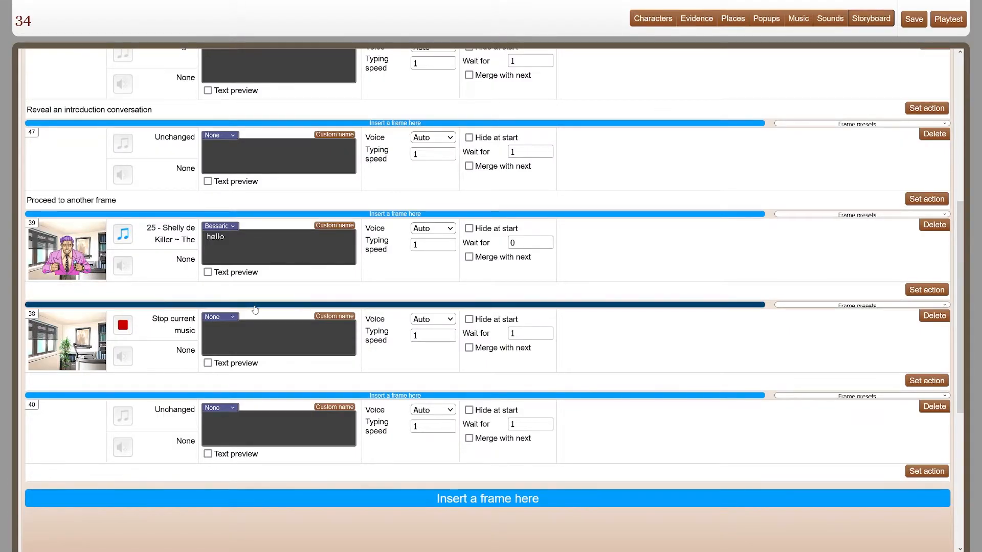
click(395, 305)
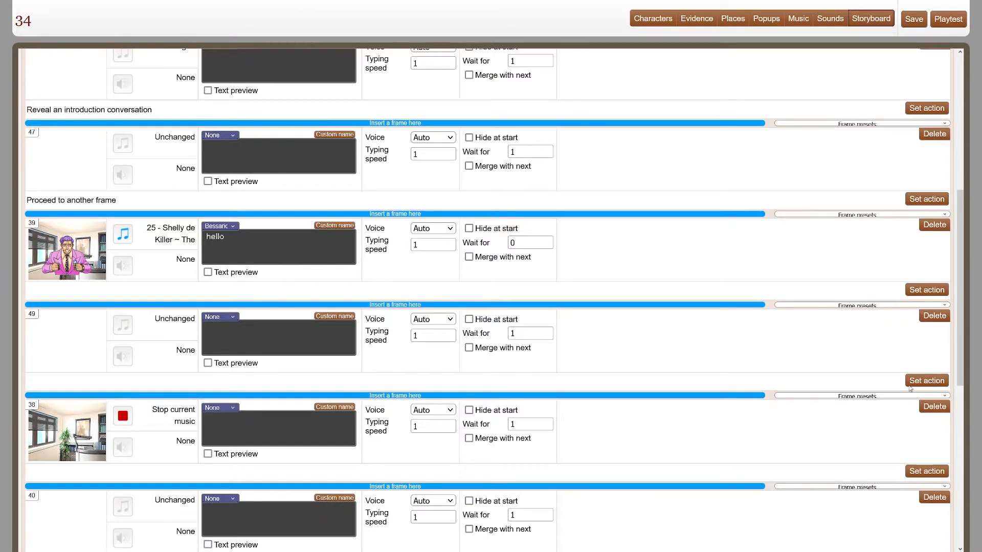
click(927, 380)
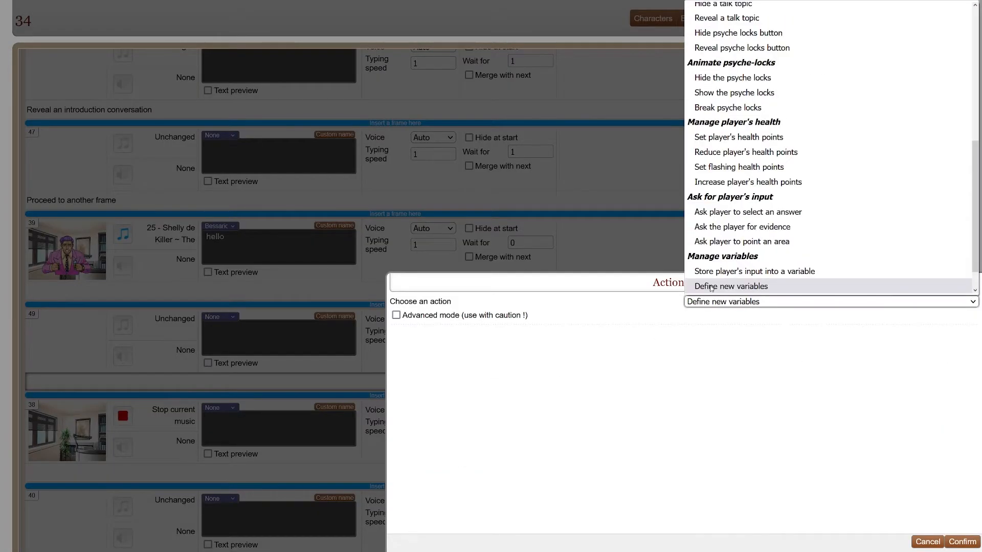
click(962, 542)
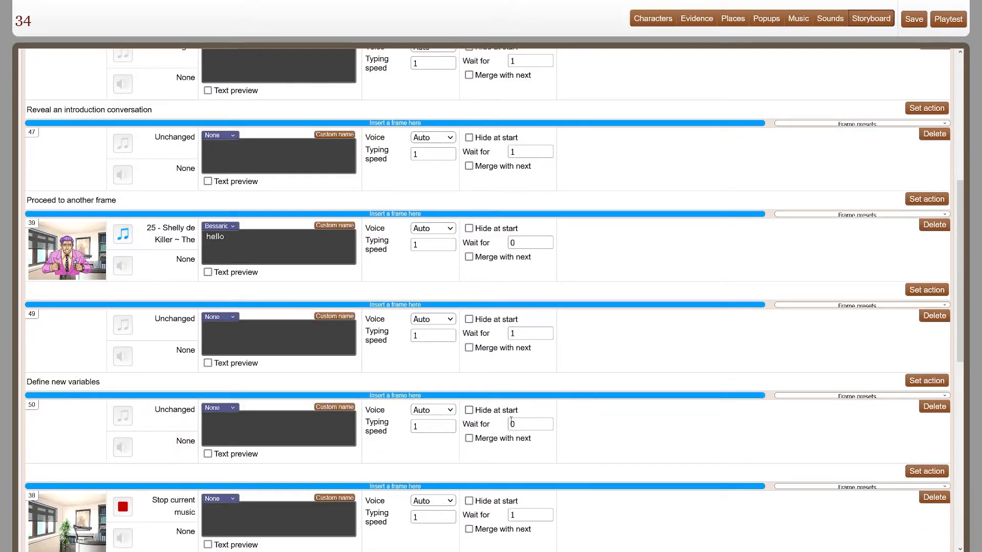
Make frame 50 and new frame 51 proceed to frame 40.
scroll(down, 3)
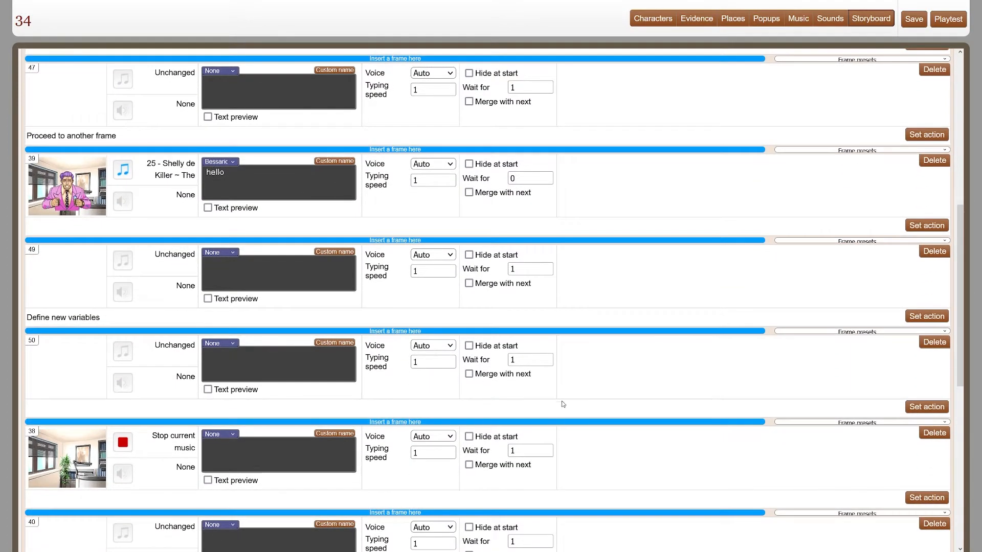
scroll(down, 3)
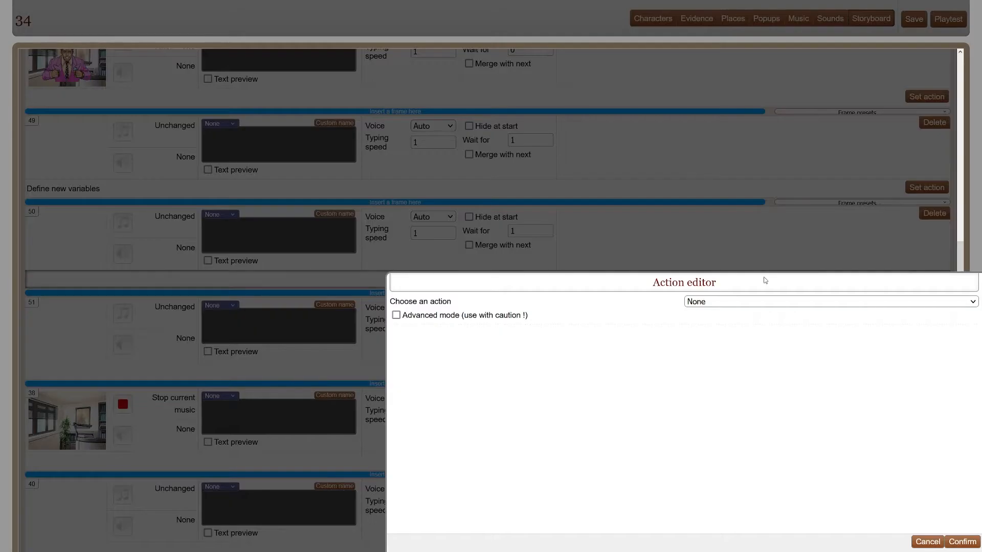
click(828, 301)
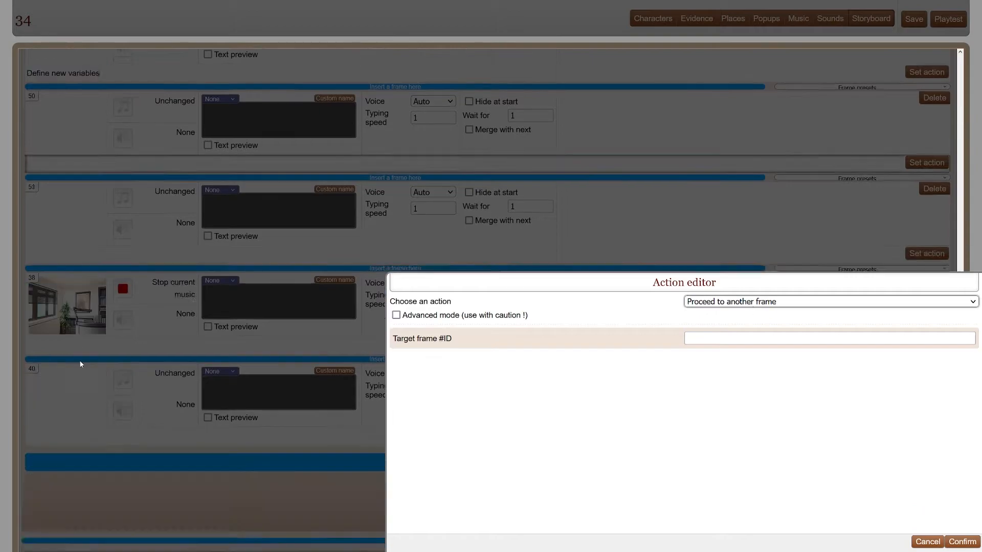
text(40)
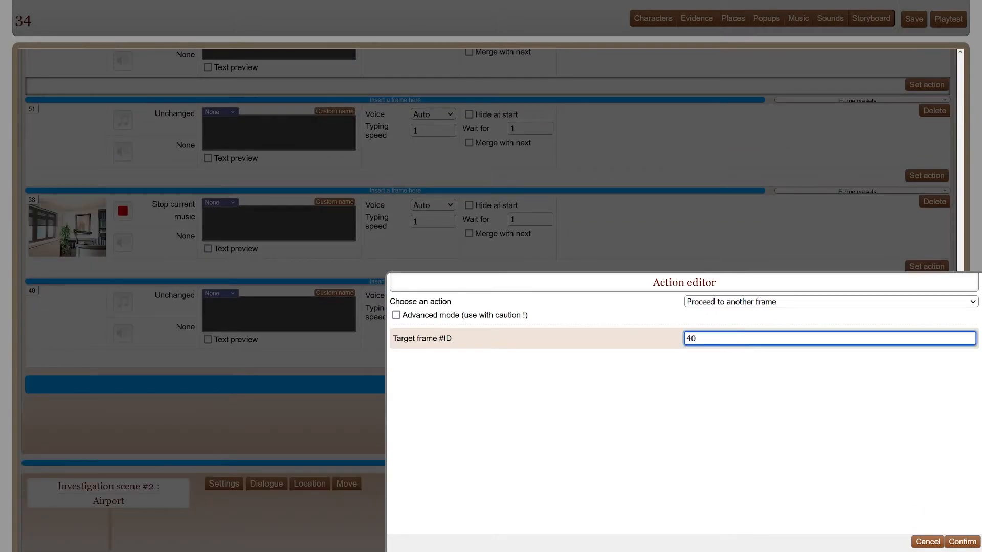
click(960, 543)
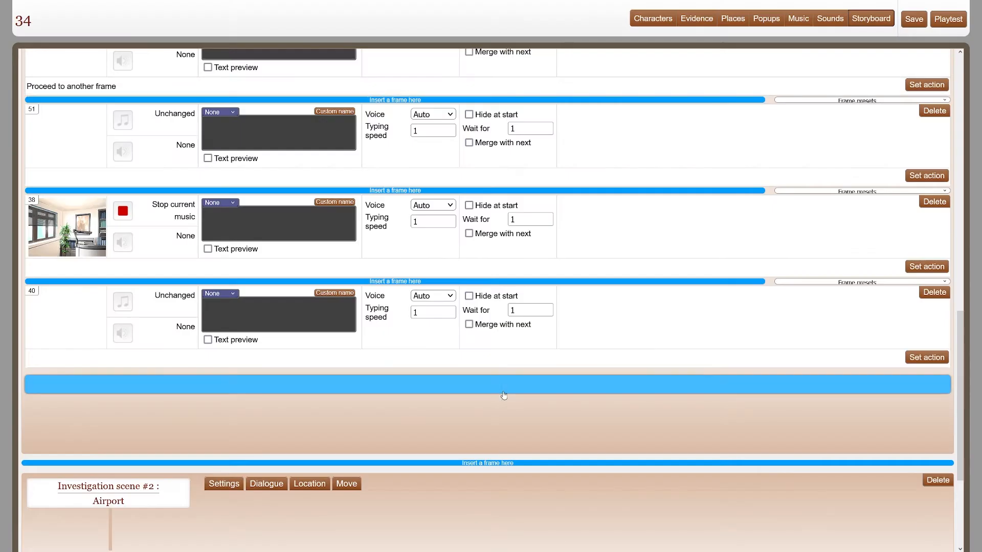
scroll(down, 3)
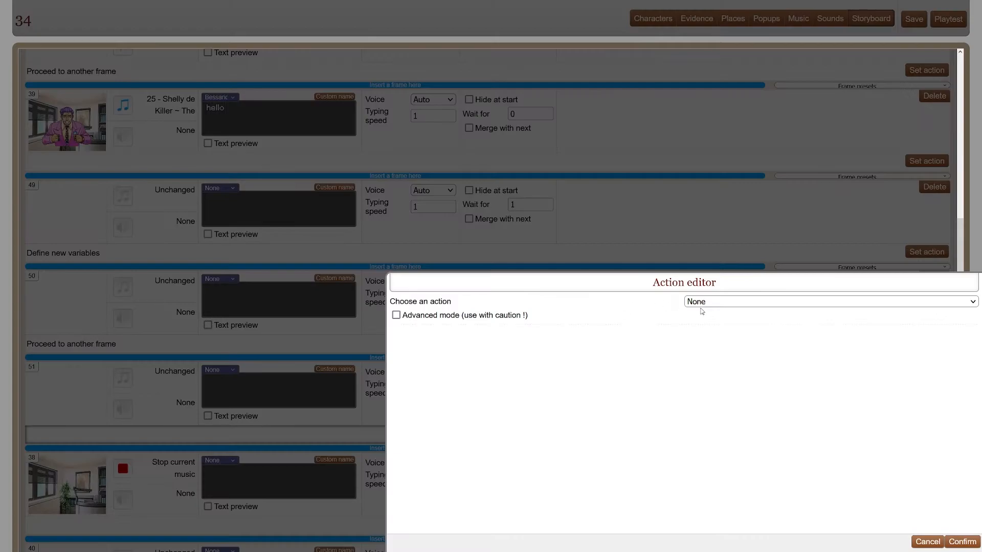
click(828, 301)
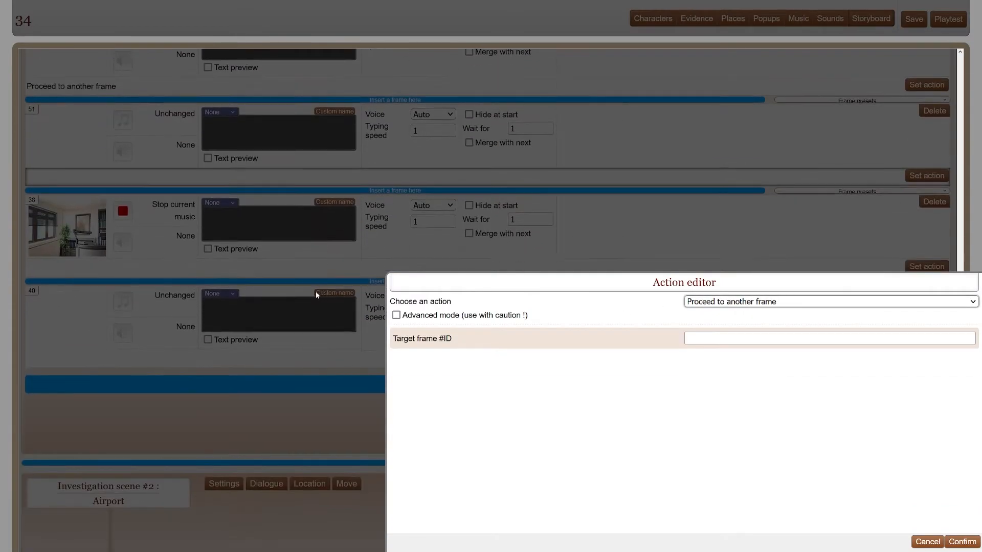
text(40)
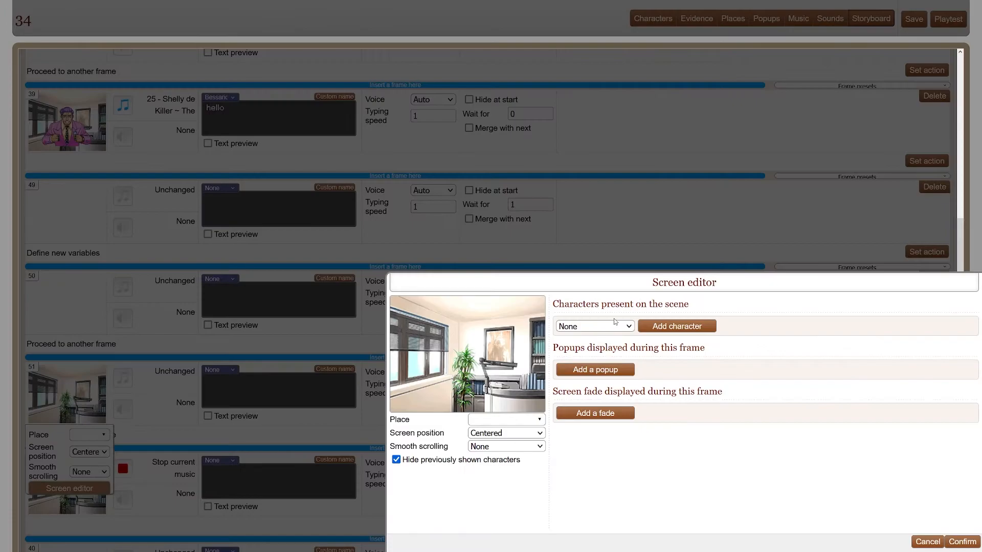
Set Bessarion's sprite on frame 51's office screen and review frames 39–51.
click(676, 326)
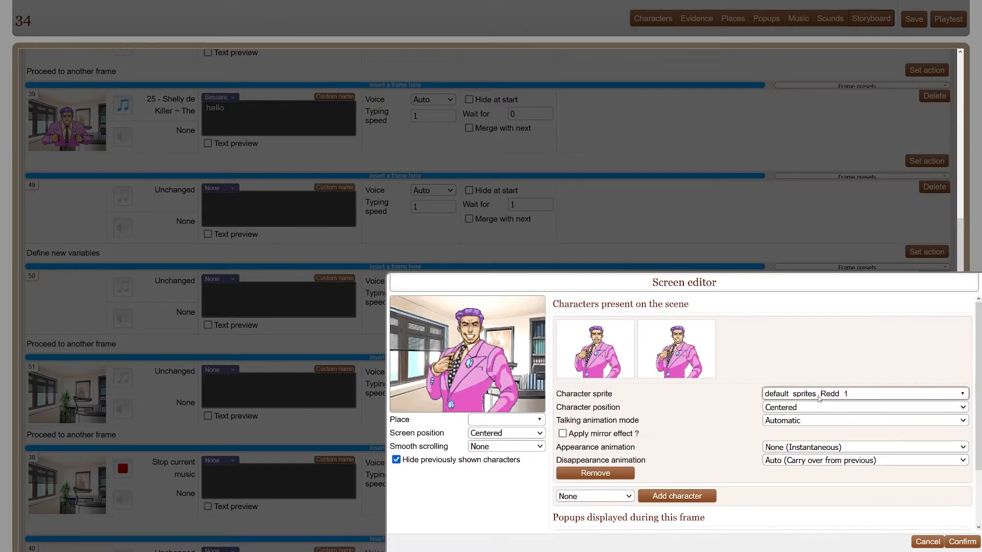
click(865, 393)
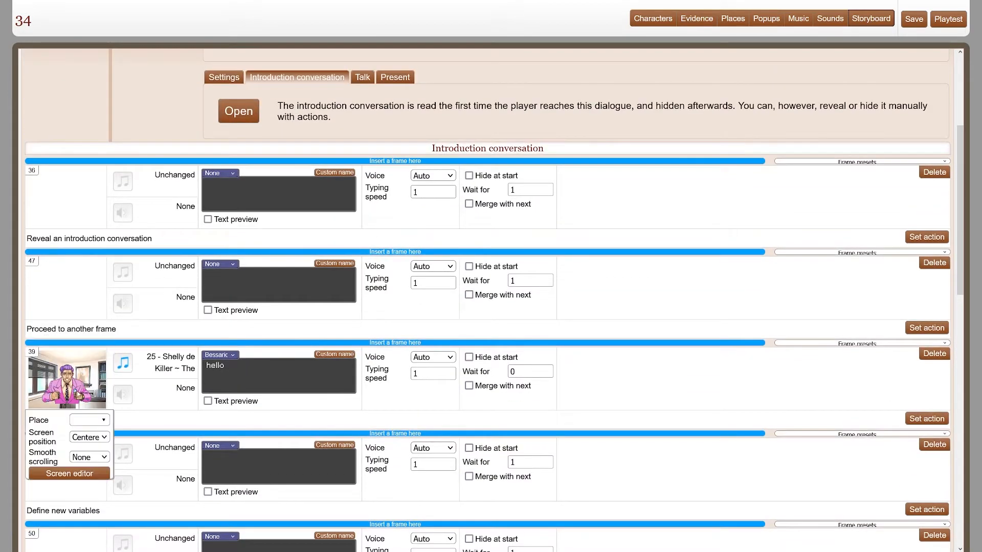
scroll(down, 3)
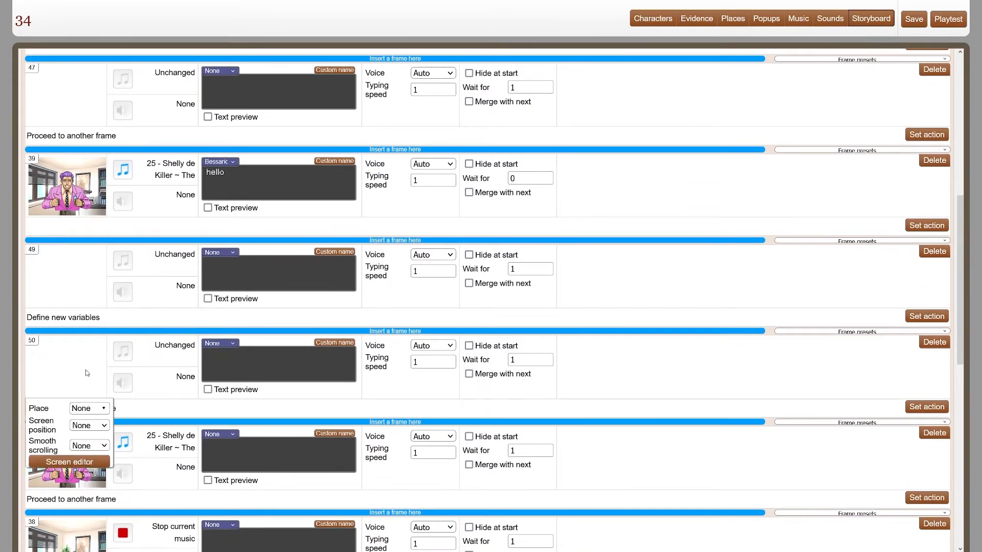
scroll(down, 3)
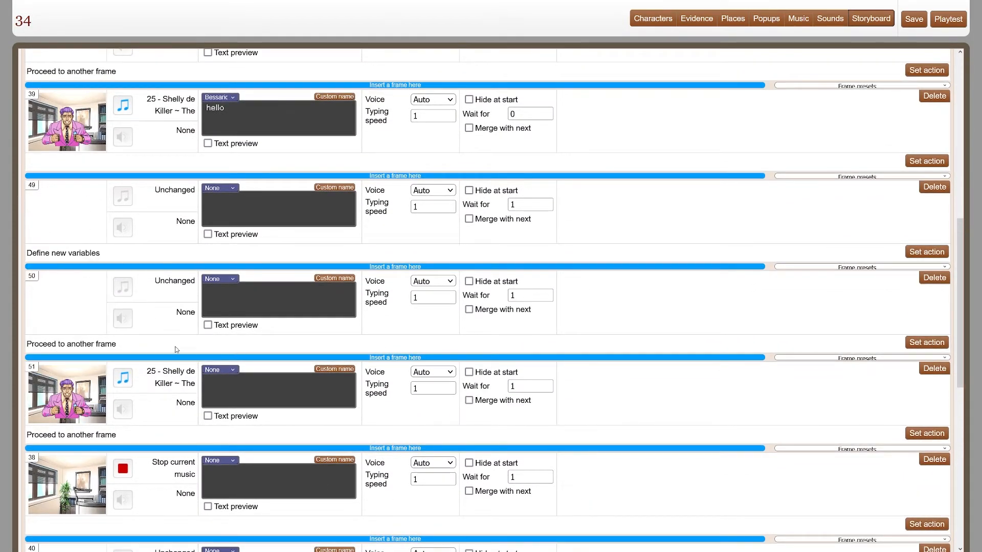
scroll(down, 3)
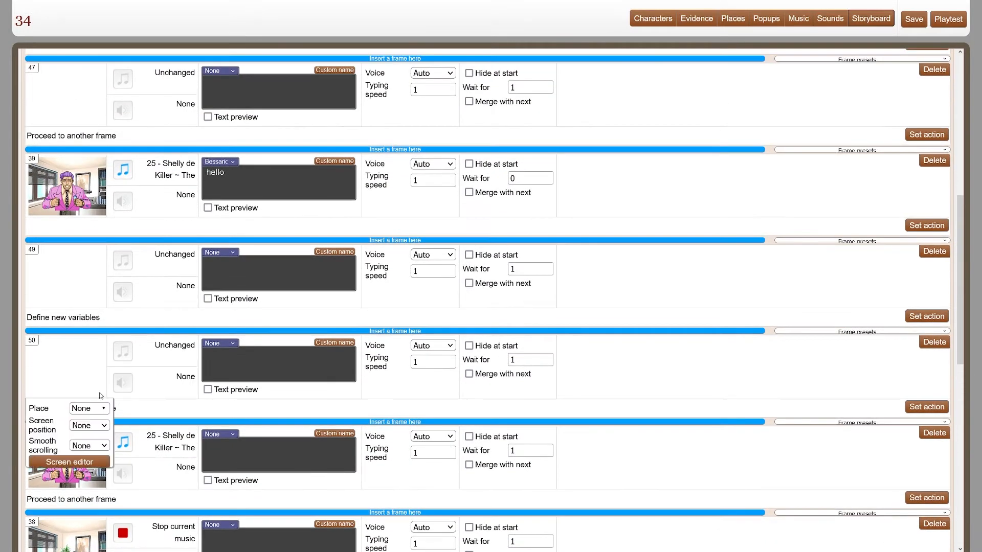
Define variable scene1Introduction with value 50 in frame 49's action.
click(927, 316)
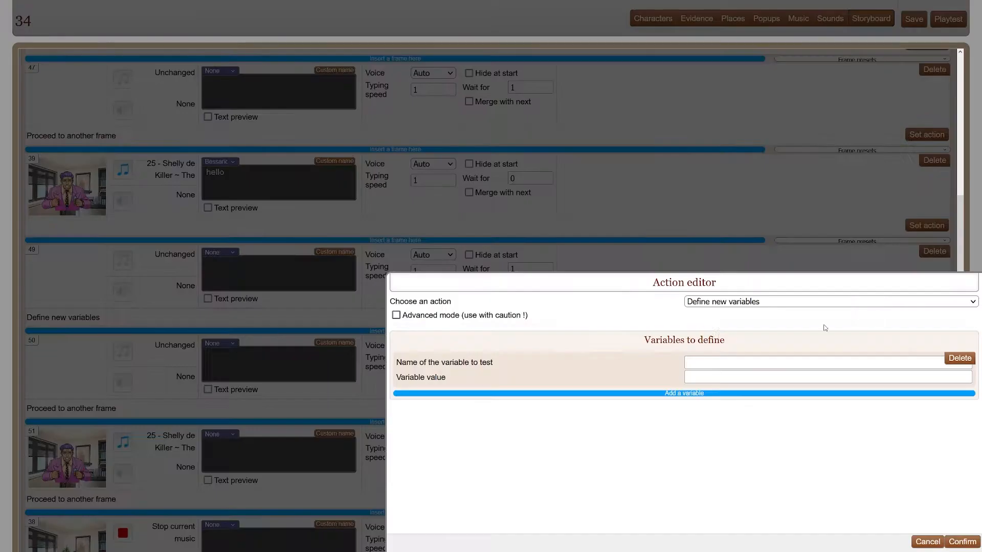
text(scene11)
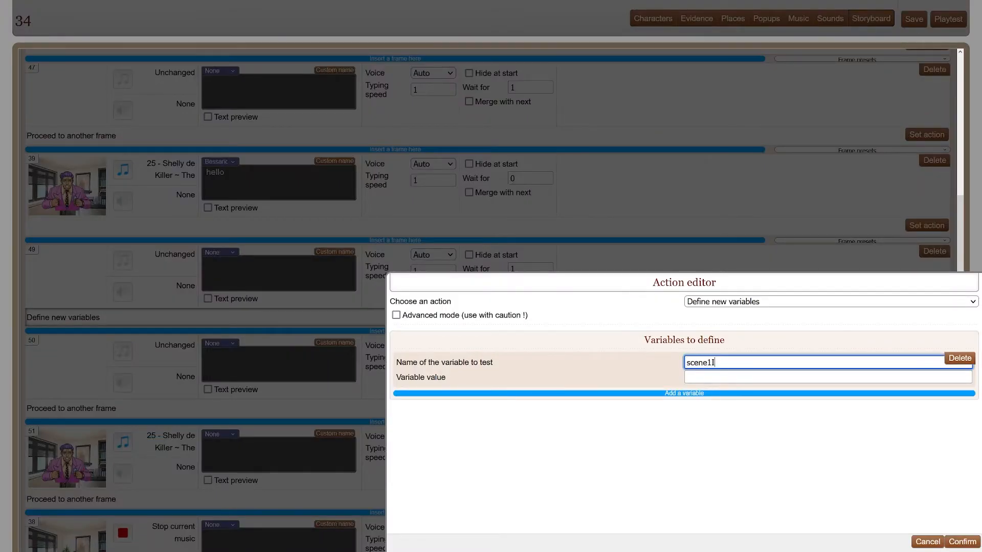
text(Introduction)
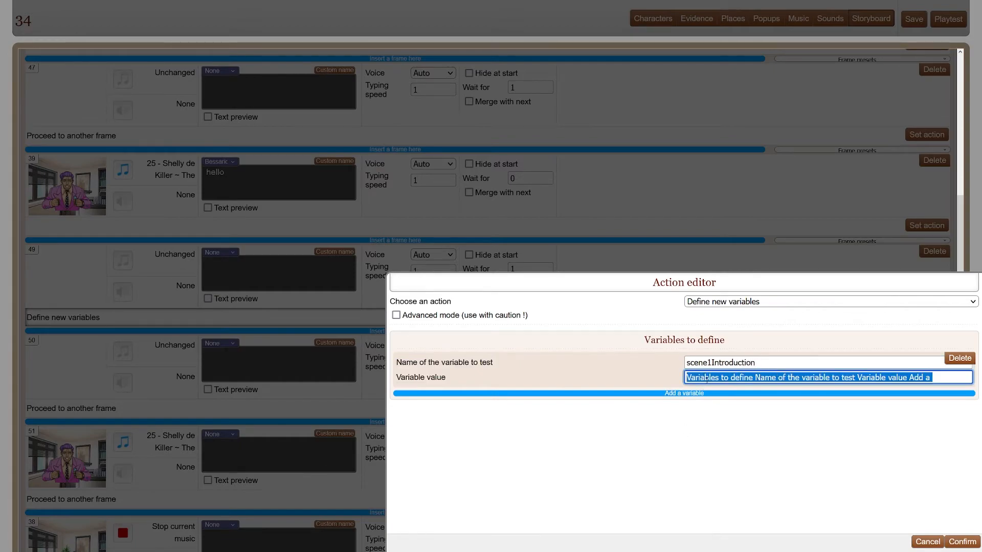
text(50)
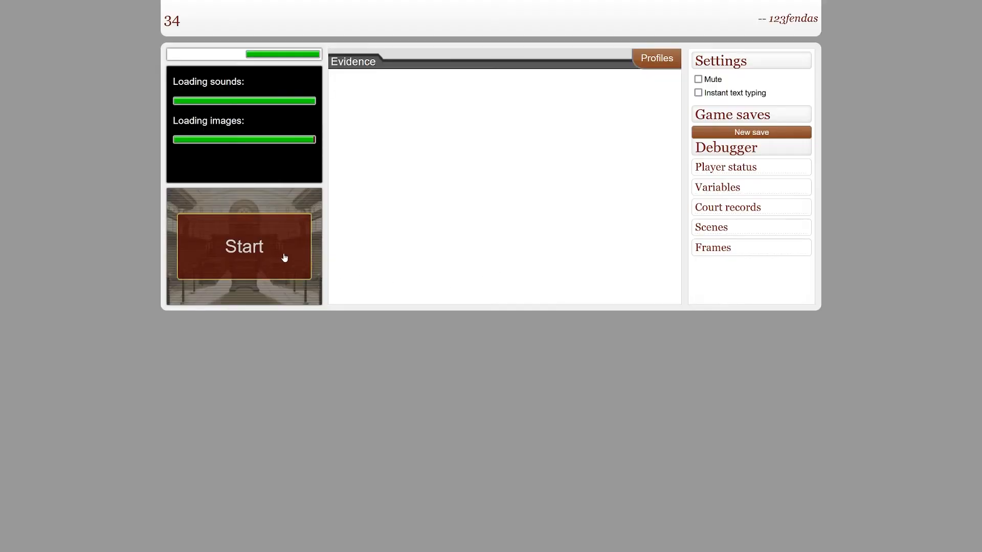
Run the playtest through the airport and office scenes, move location, then close it.
click(244, 246)
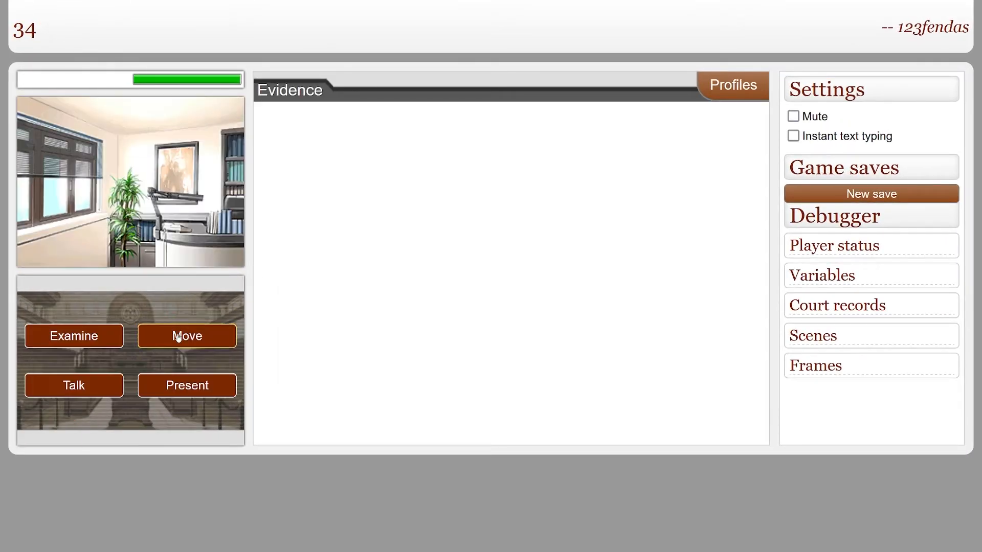
click(186, 337)
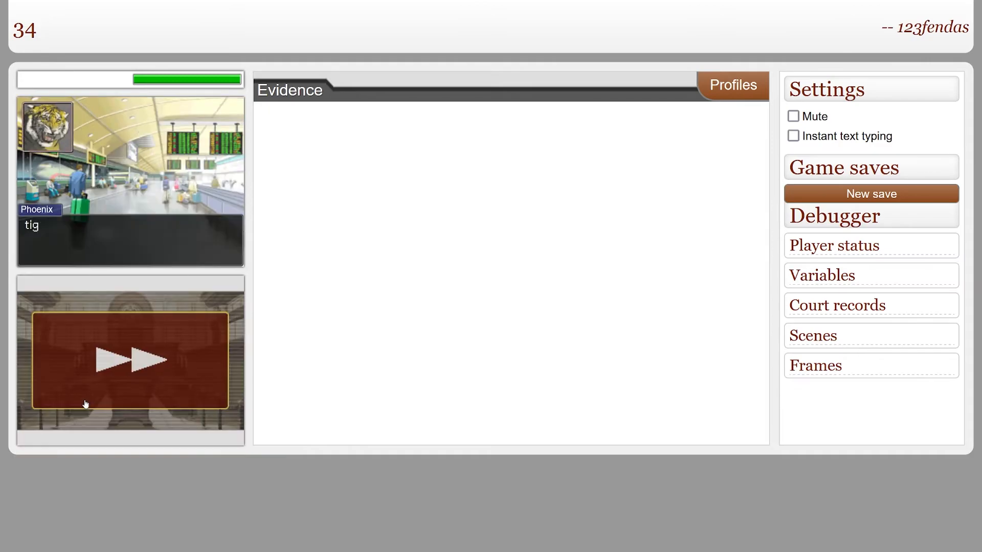
click(130, 359)
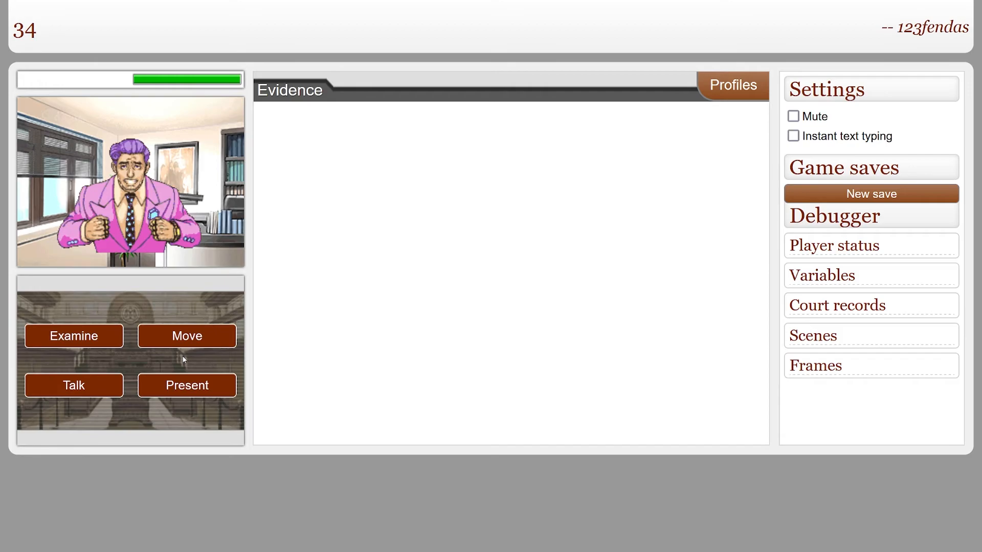
click(186, 335)
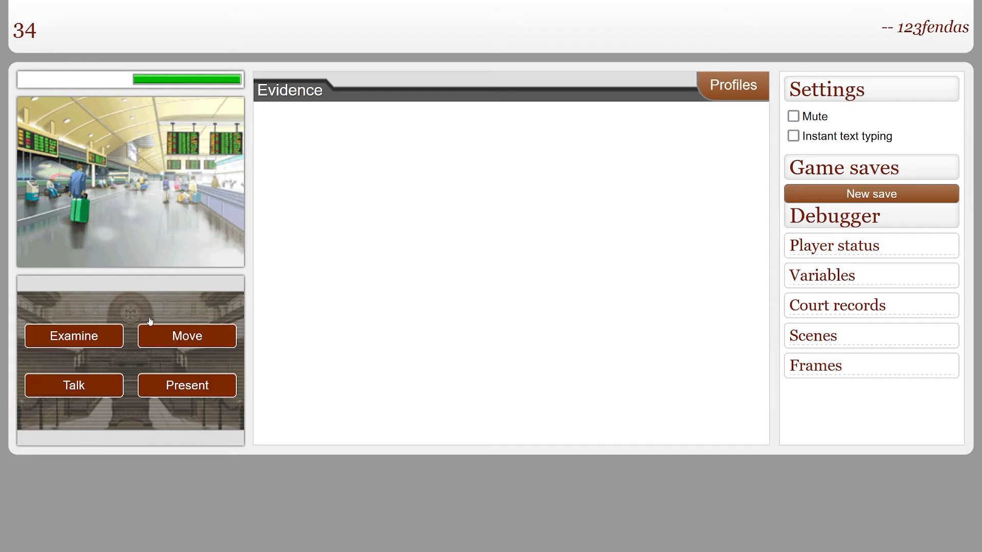
click(592, 21)
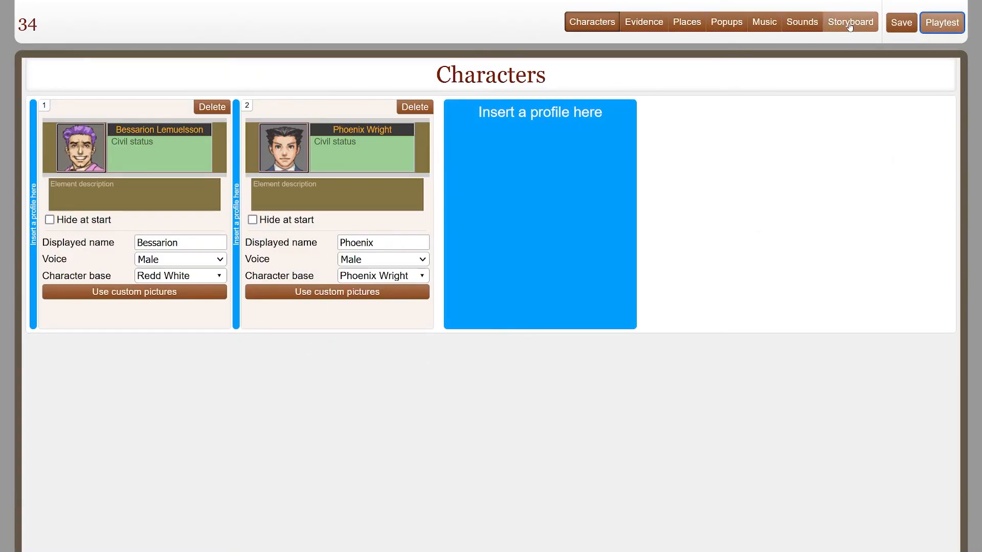
Return to the storyboard and inspect frame 47's jump and frame 49's variable definition.
click(850, 22)
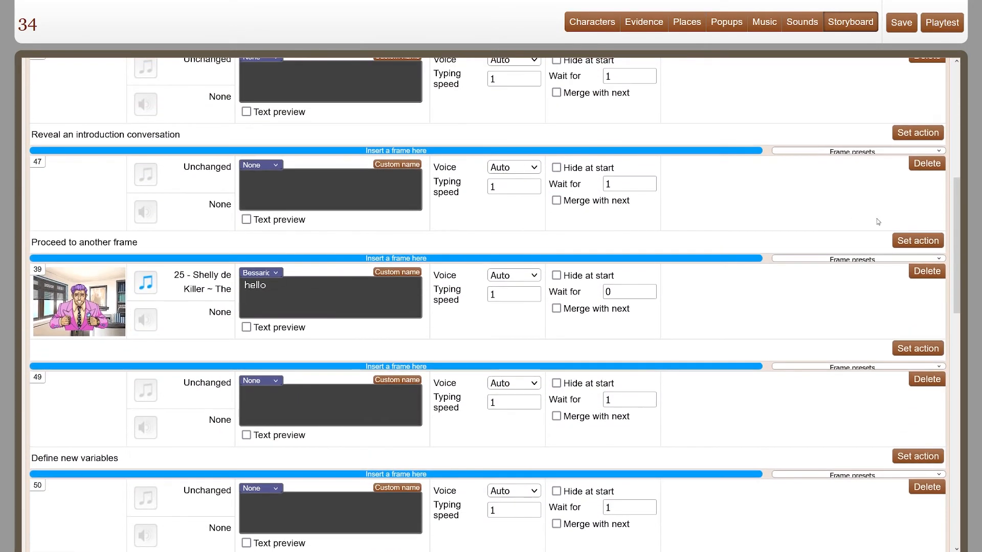
scroll(down, 3)
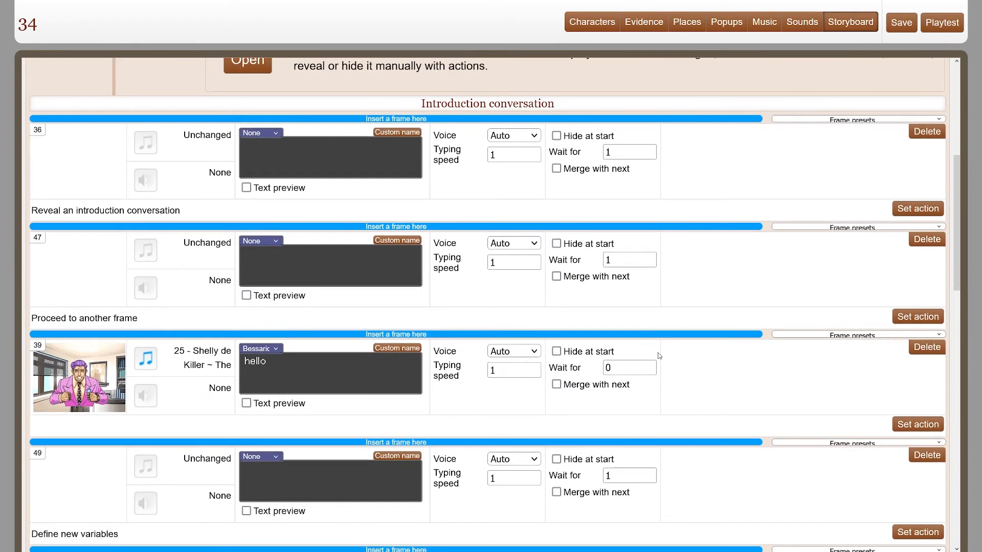
click(917, 316)
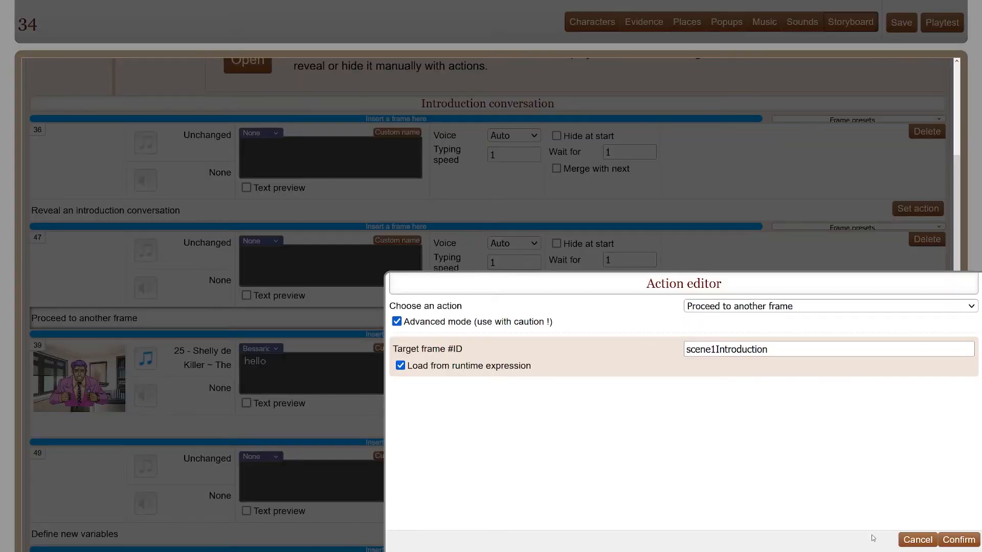
click(958, 540)
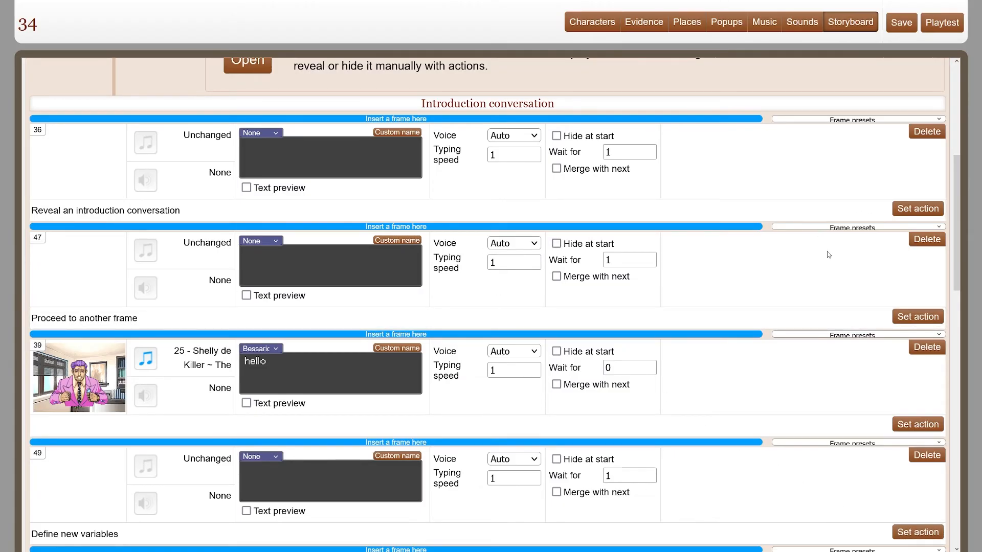
scroll(down, 3)
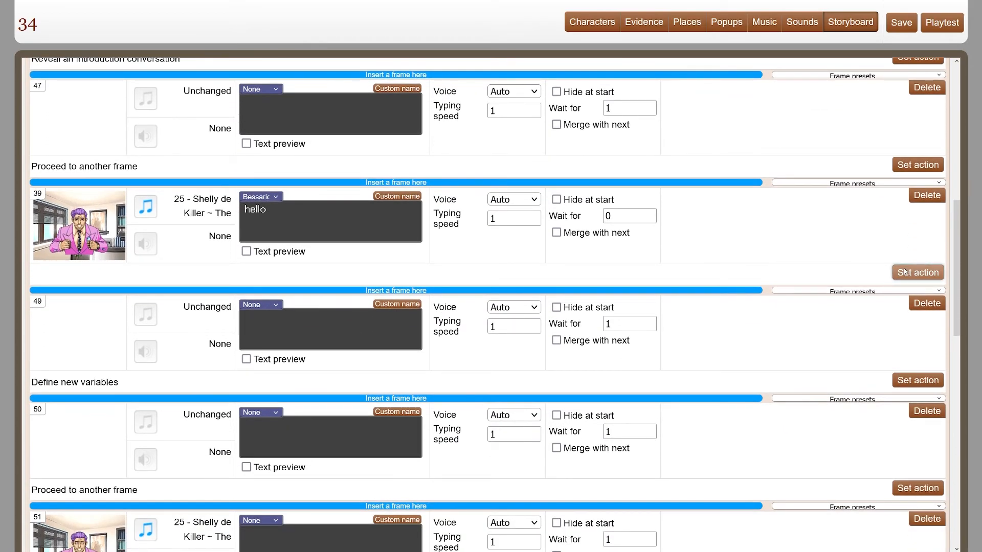
click(916, 380)
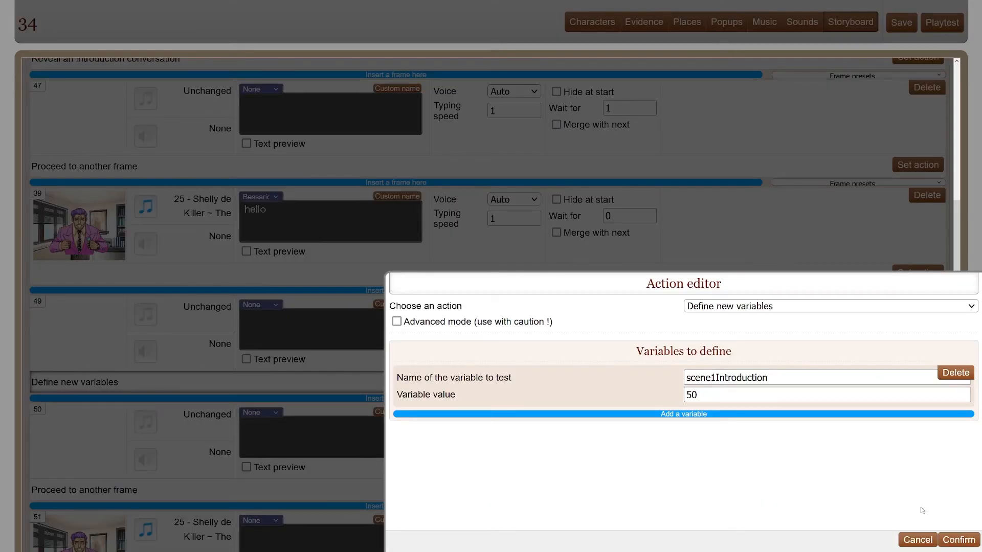
mouse_move(852, 478)
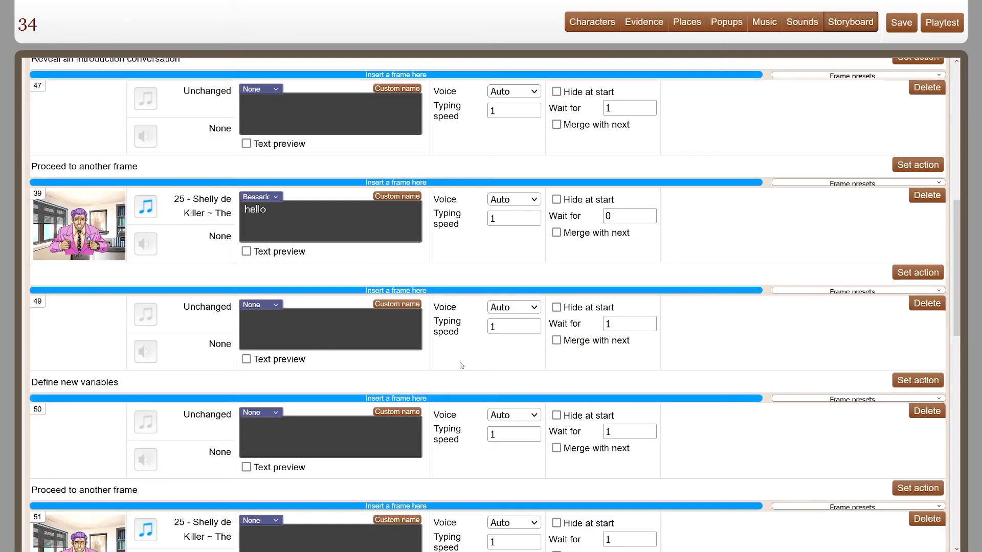
Check frame 50's jump target, then change frame 49's scene1Introduction value to 51.
scroll(down, 3)
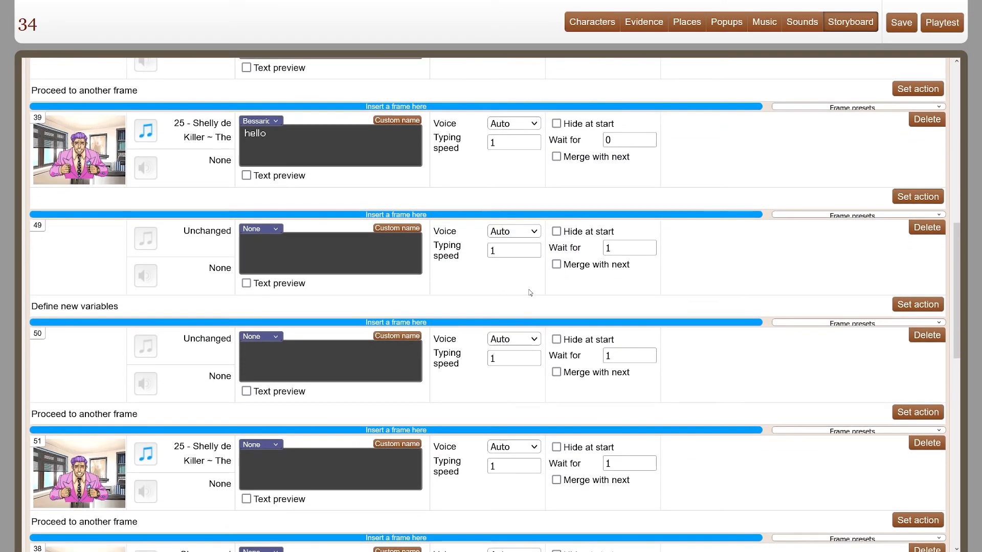
scroll(down, 3)
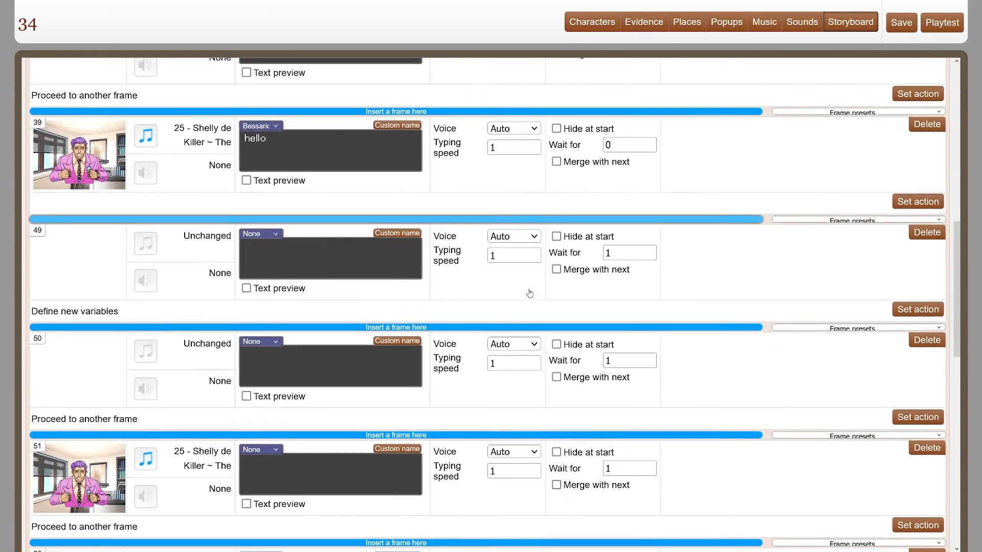
click(919, 309)
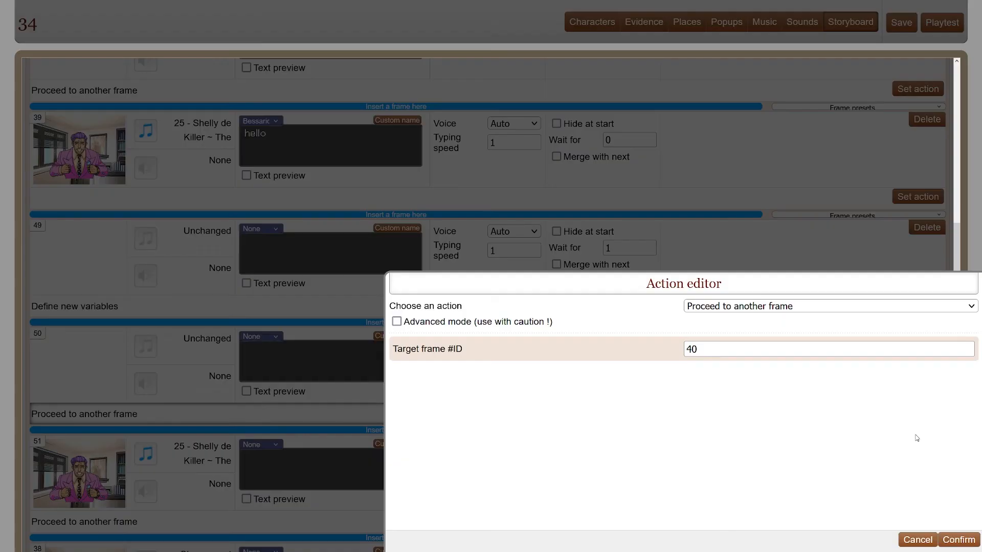
click(827, 306)
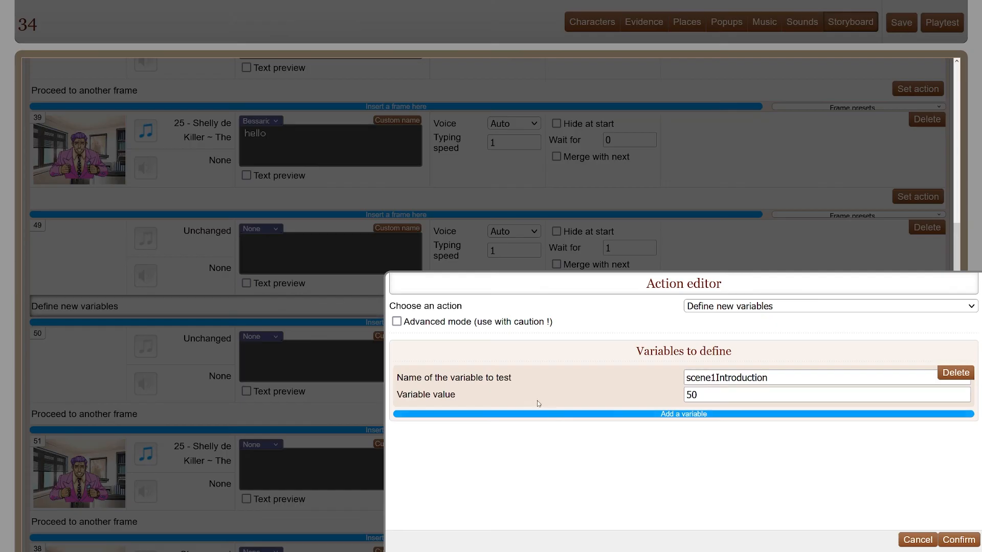
text(51)
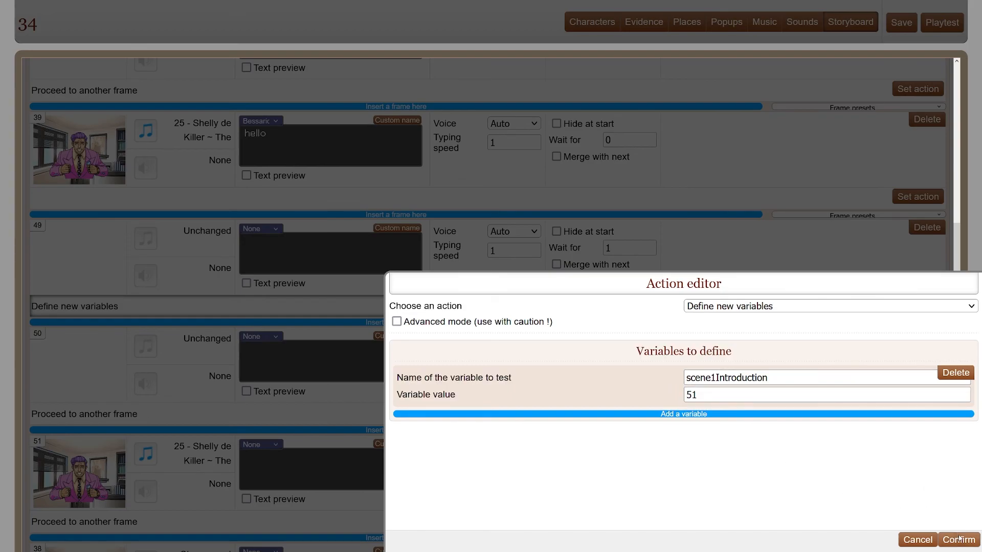
click(956, 540)
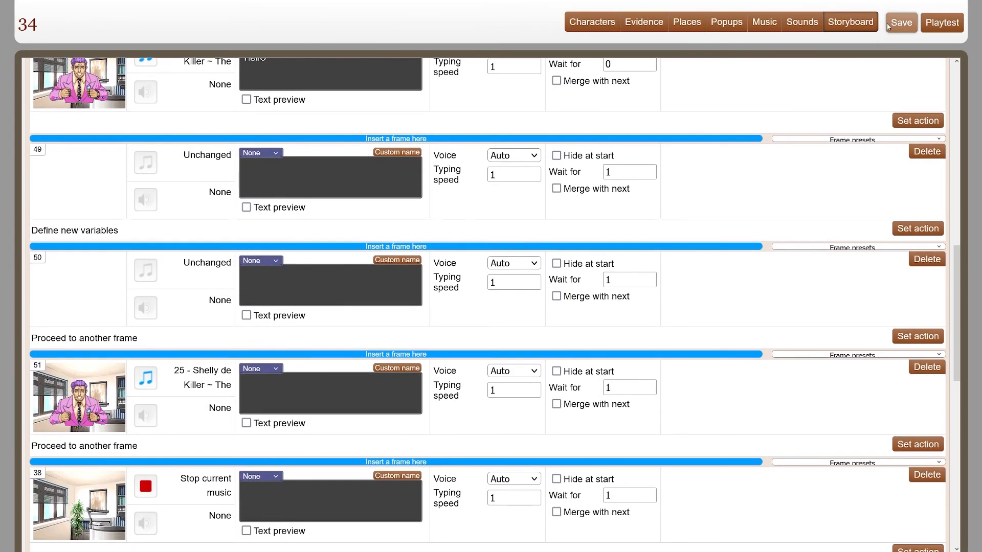
Save the case and playtest again, advancing the opening dialogue to the office scene.
click(941, 23)
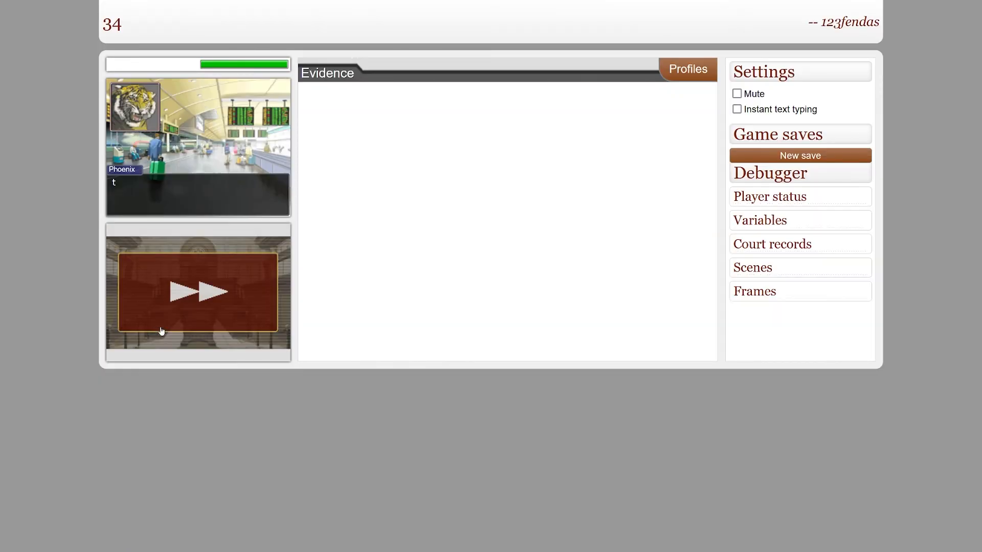
click(198, 291)
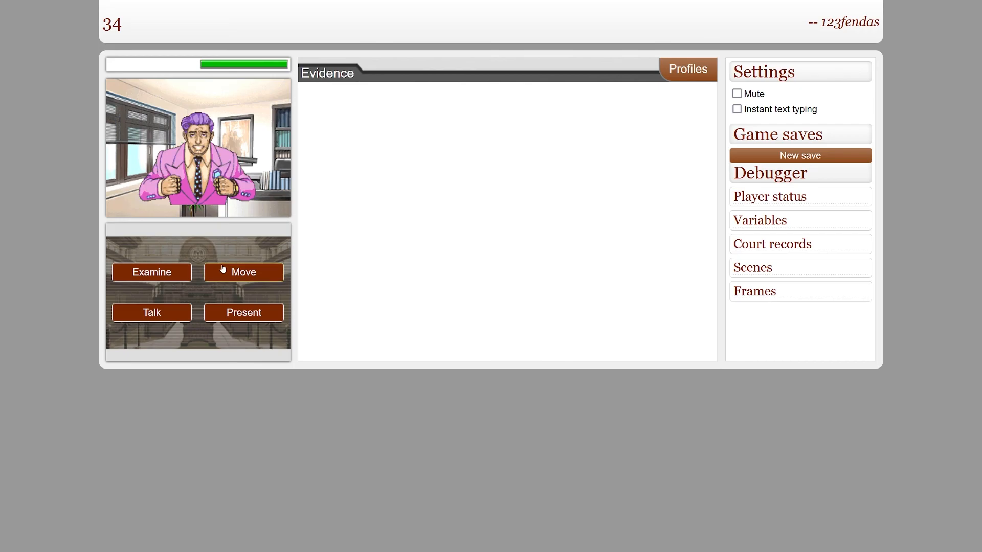
mouse_move(540, 295)
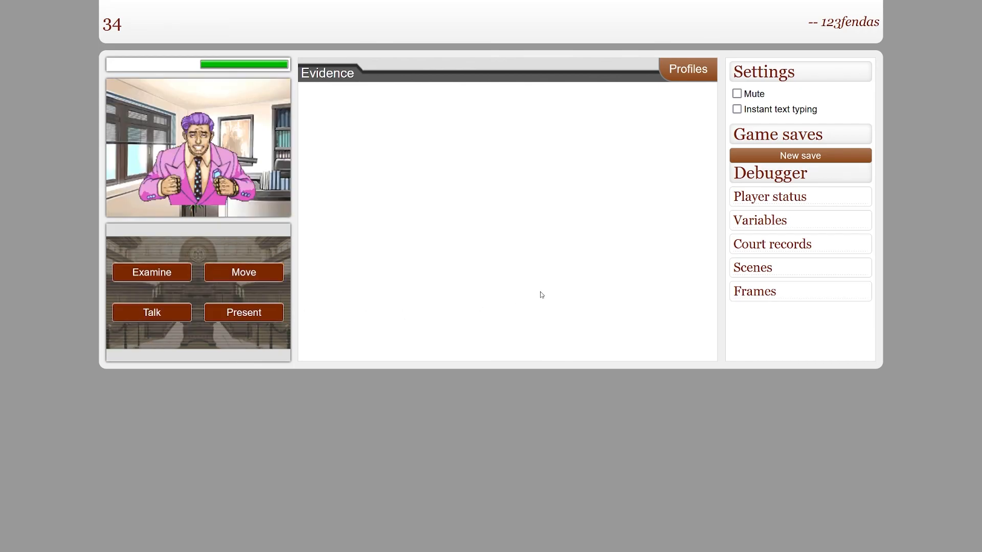